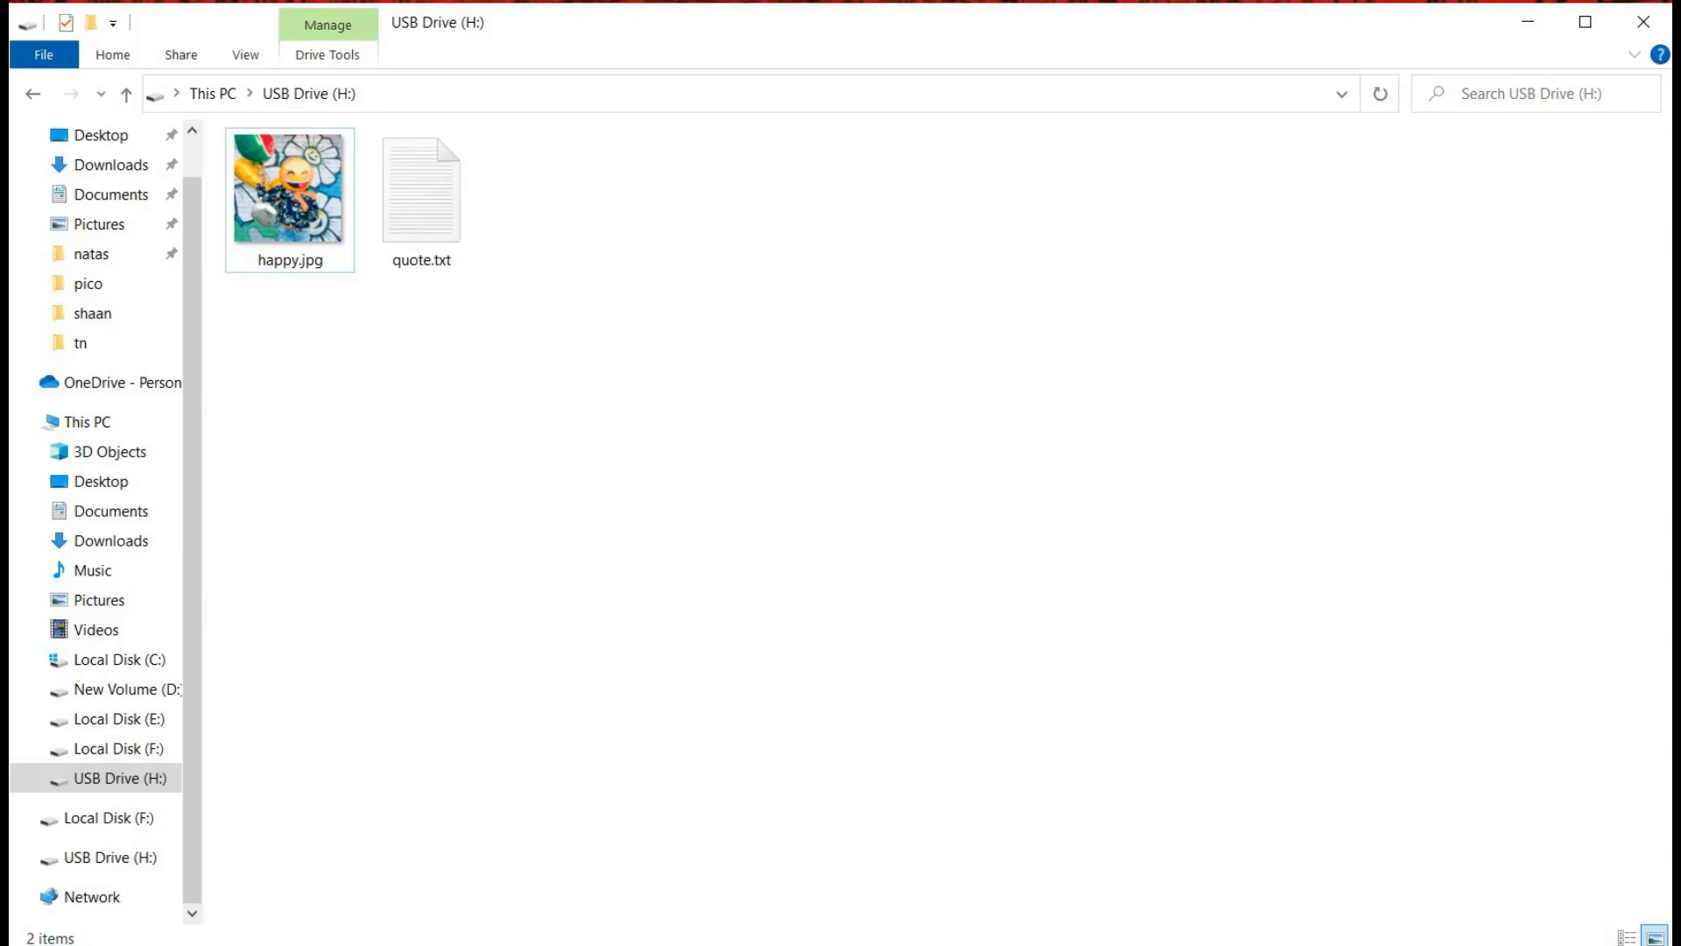
{"action": "mouse_move", "coordinate": [288, 187]}
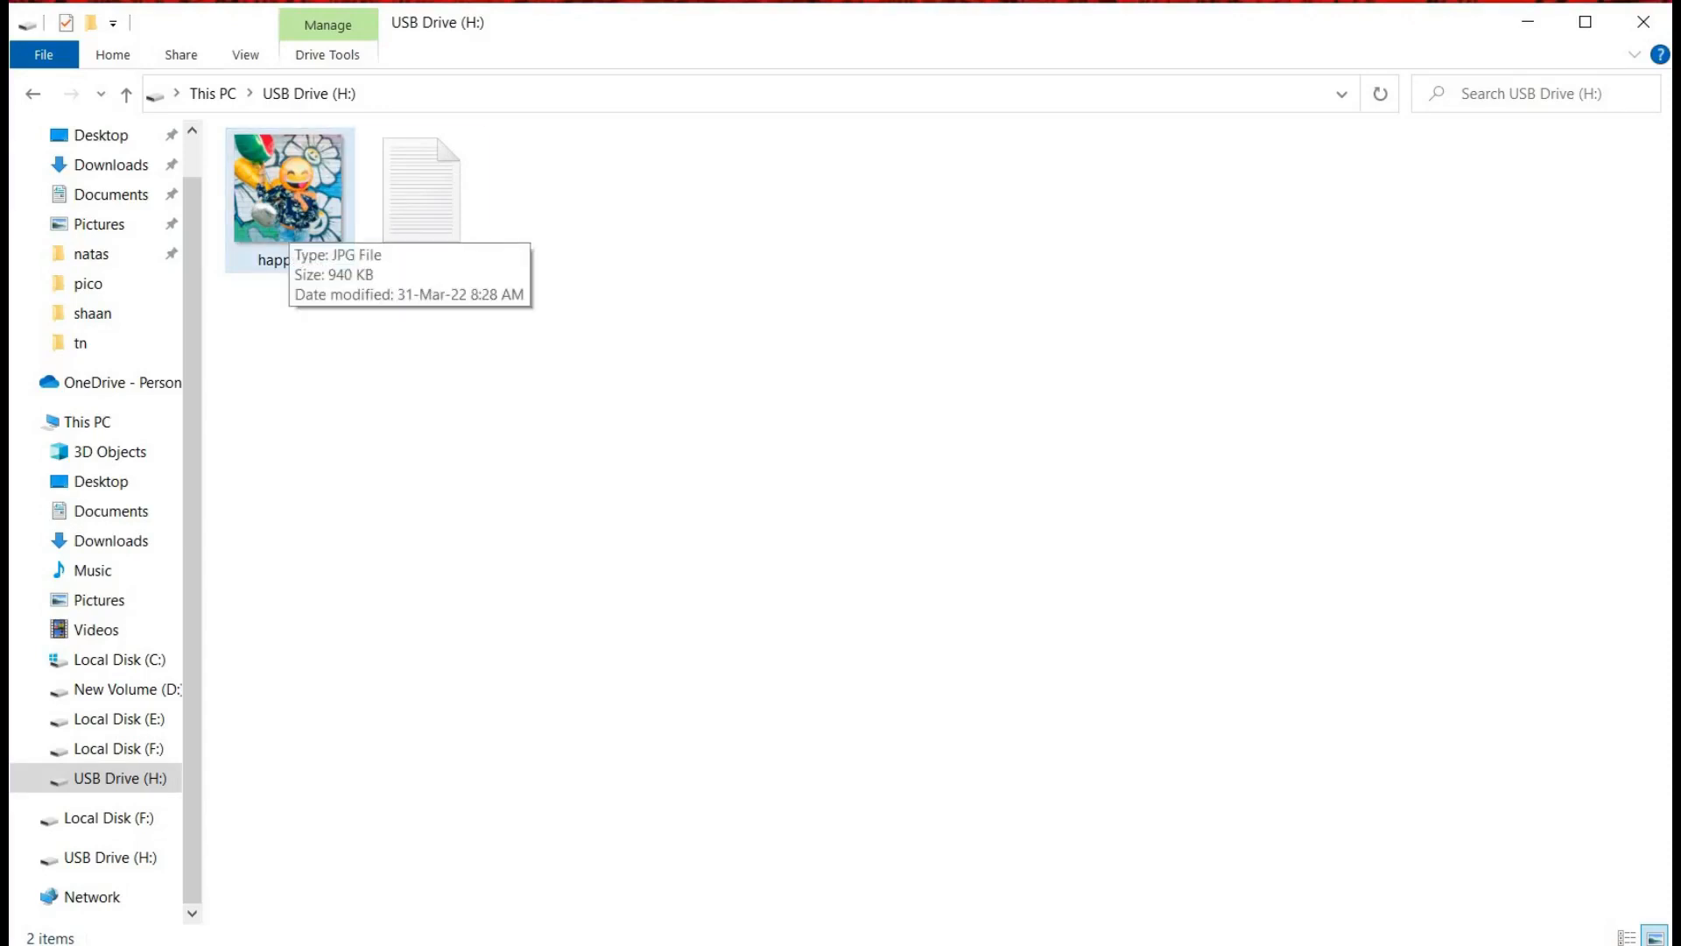
Open quote.txt to read its quote, then close it and search for cmd
{"action": "left_click", "coordinate": [421, 187]}
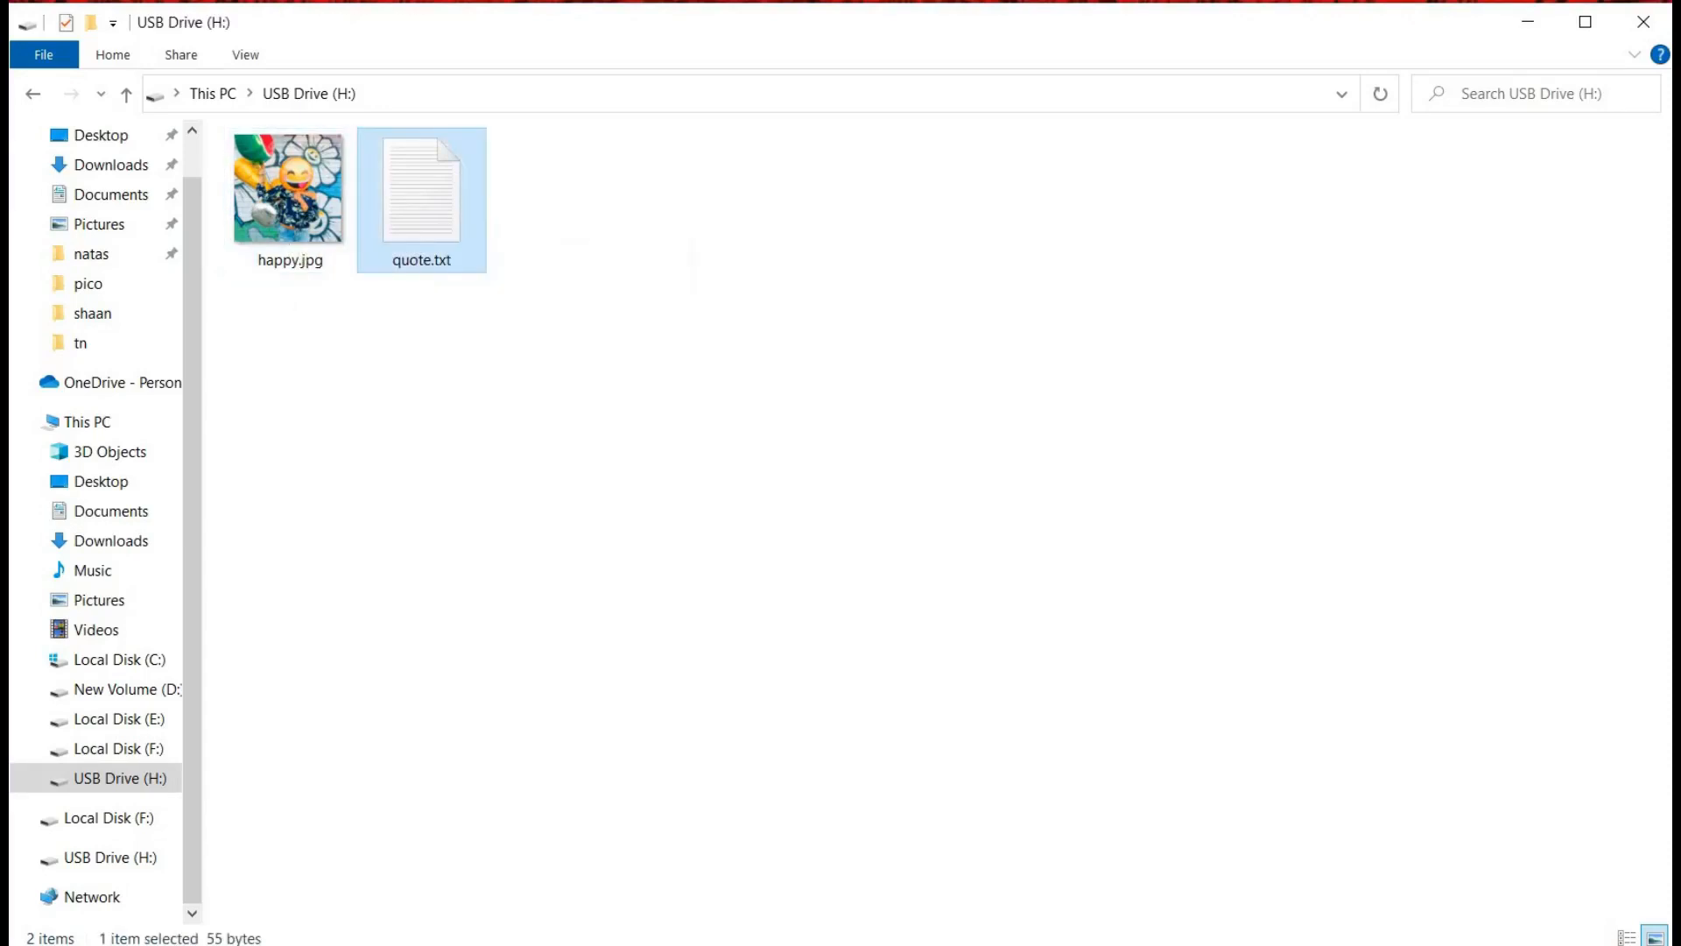
{"action": "double_click", "coordinate": [422, 187]}
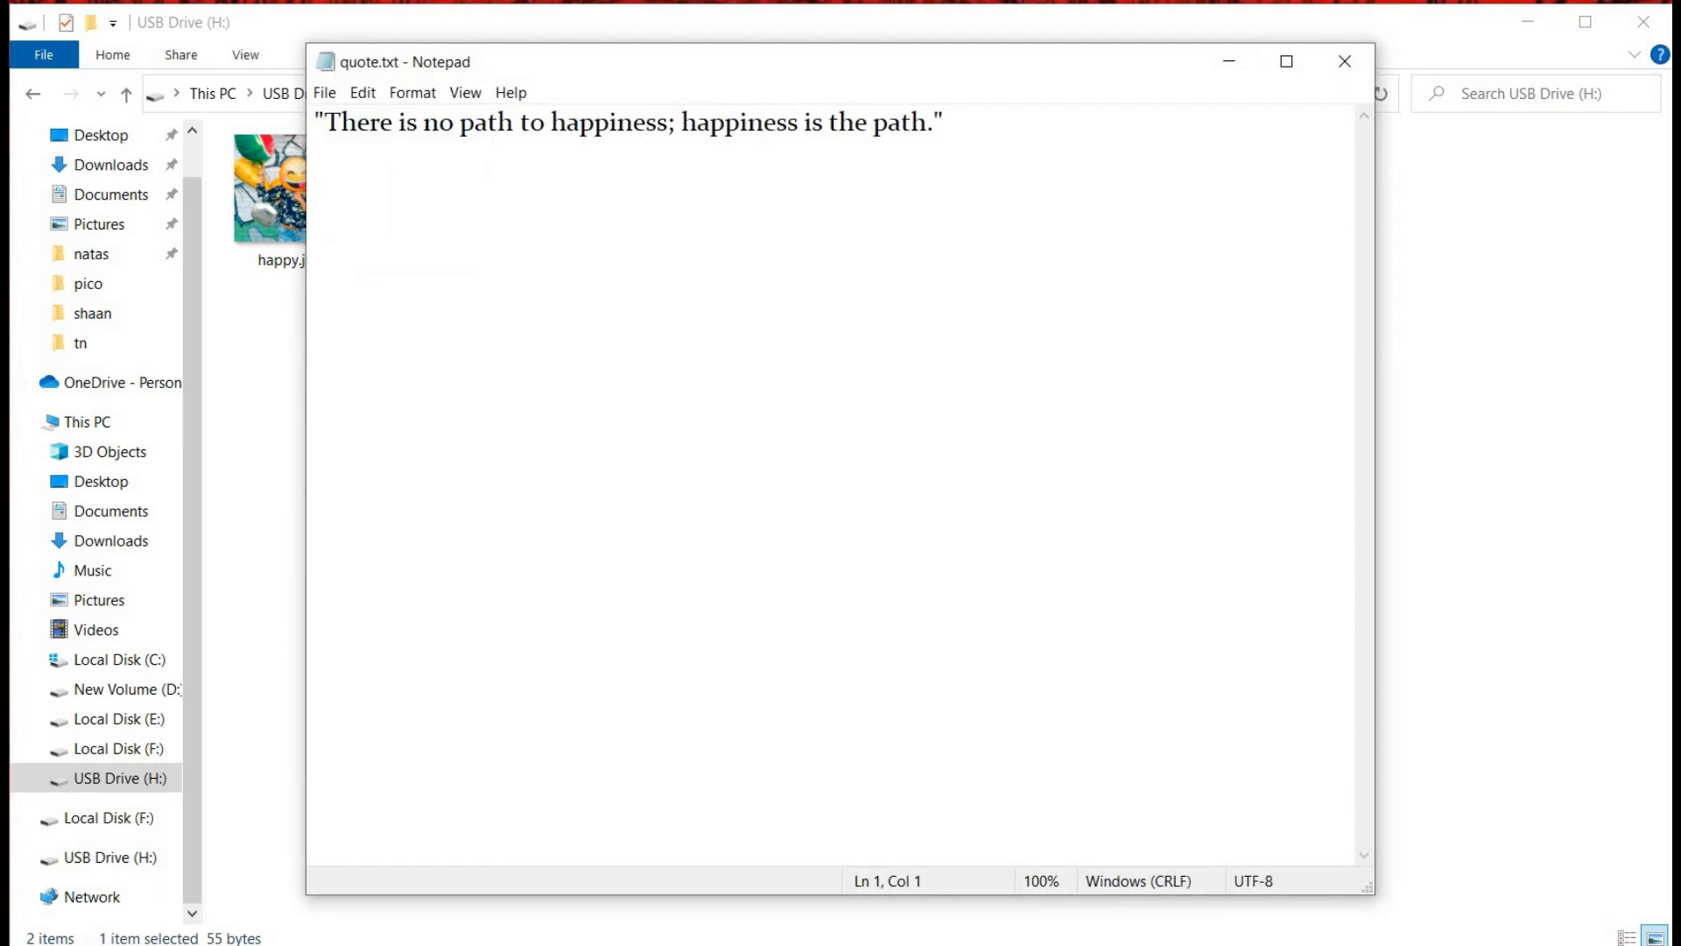
{"action": "left_click", "coordinate": [1343, 61]}
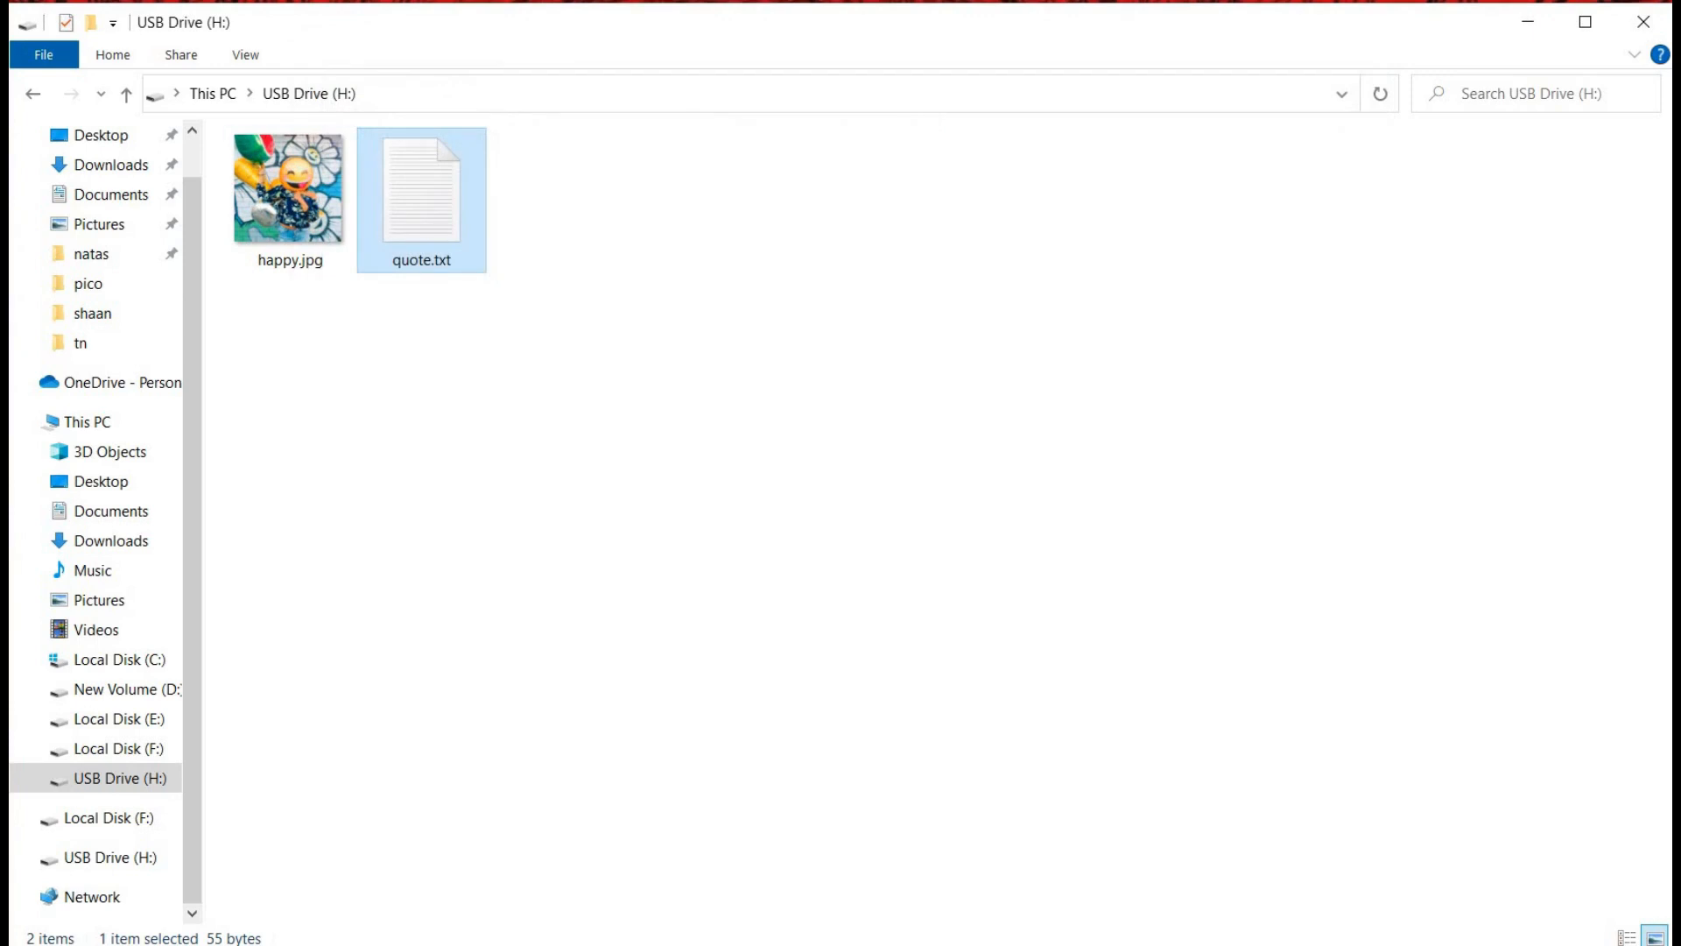
{"action": "mouse_move", "coordinate": [413, 315]}
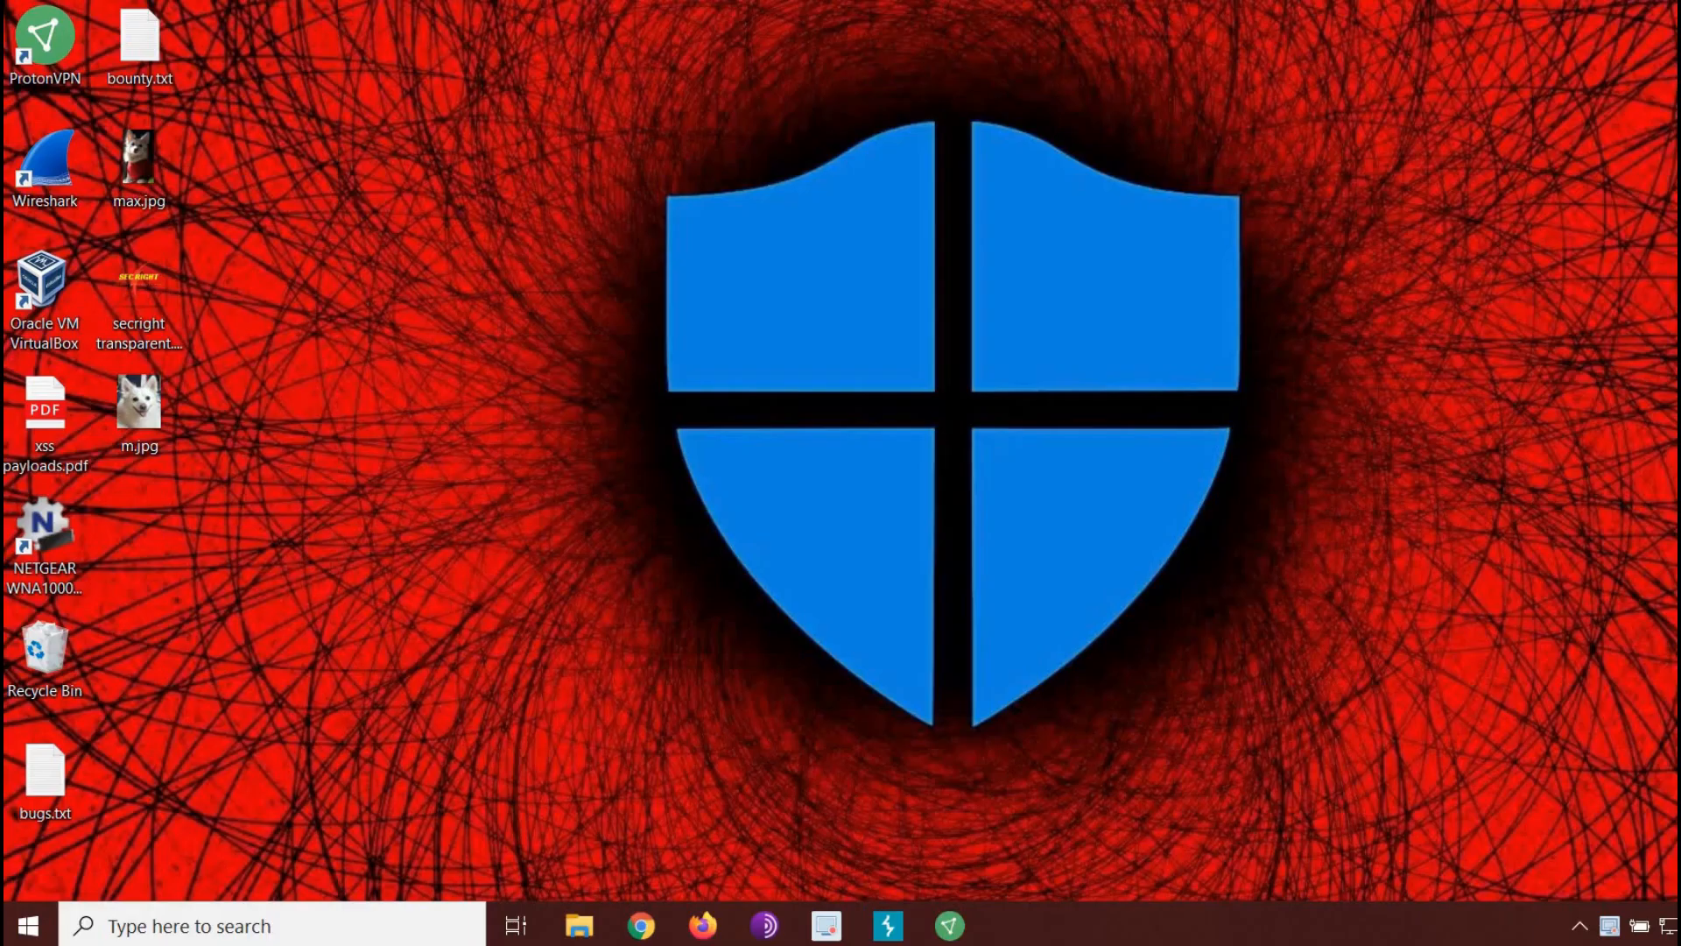
{"action": "mouse_move", "coordinate": [377, 849]}
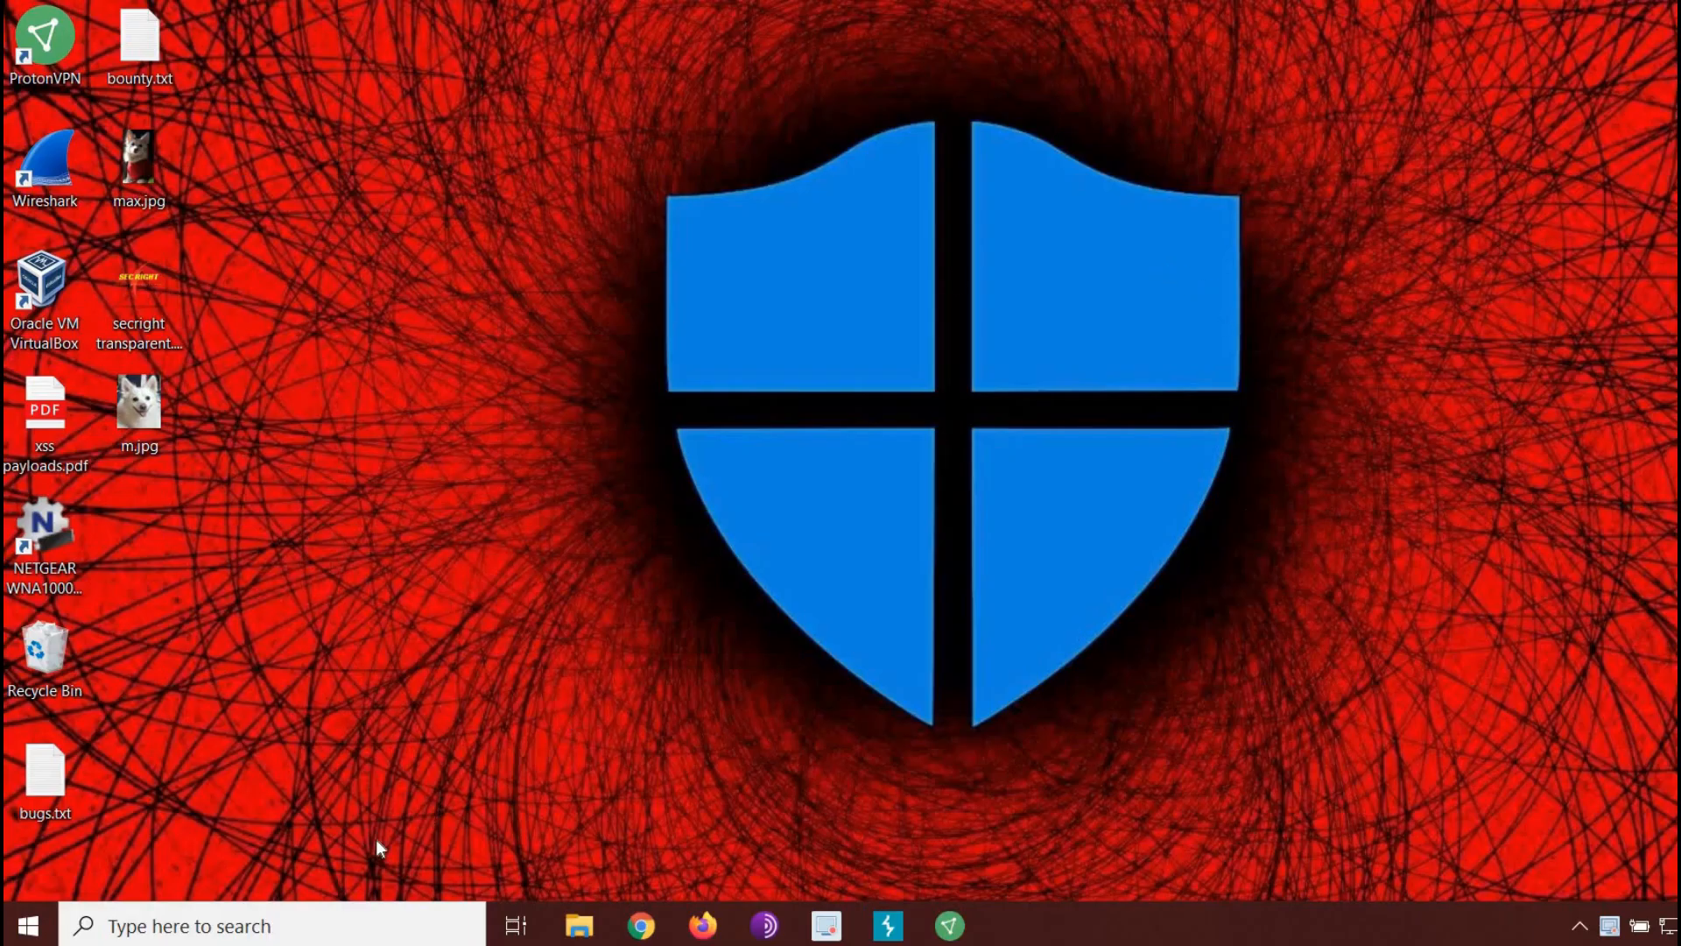
Search Windows for cmd to launch Command Prompt
{"action": "left_click", "coordinate": [215, 925]}
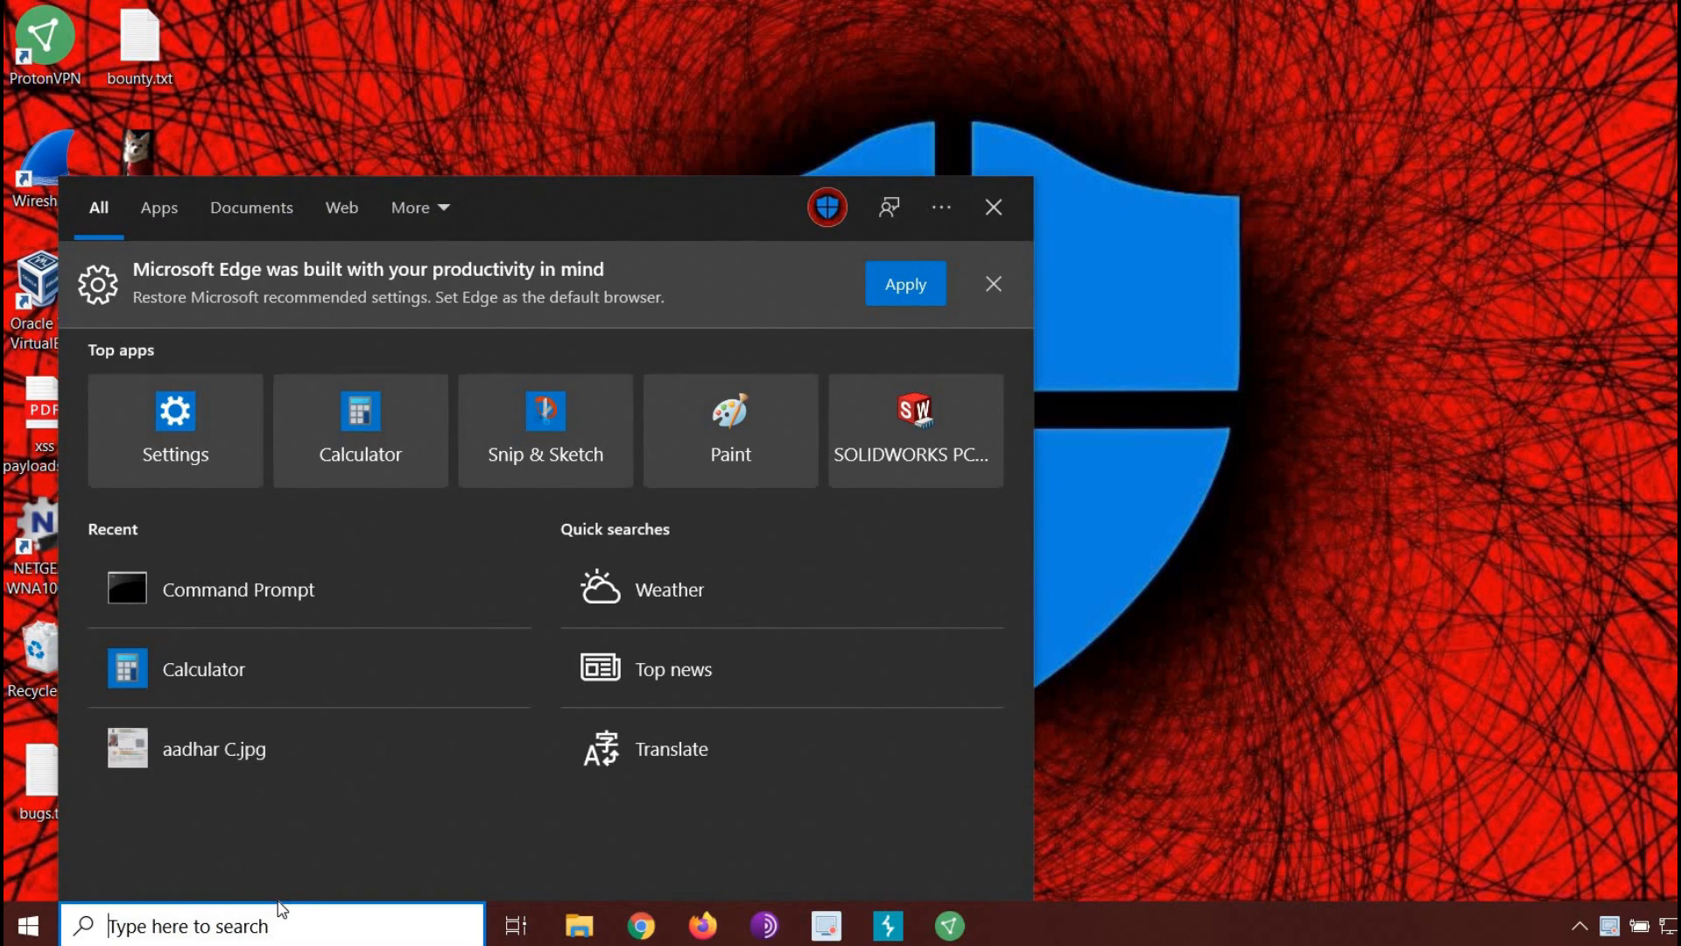
{"action": "type", "text": "cmd"}
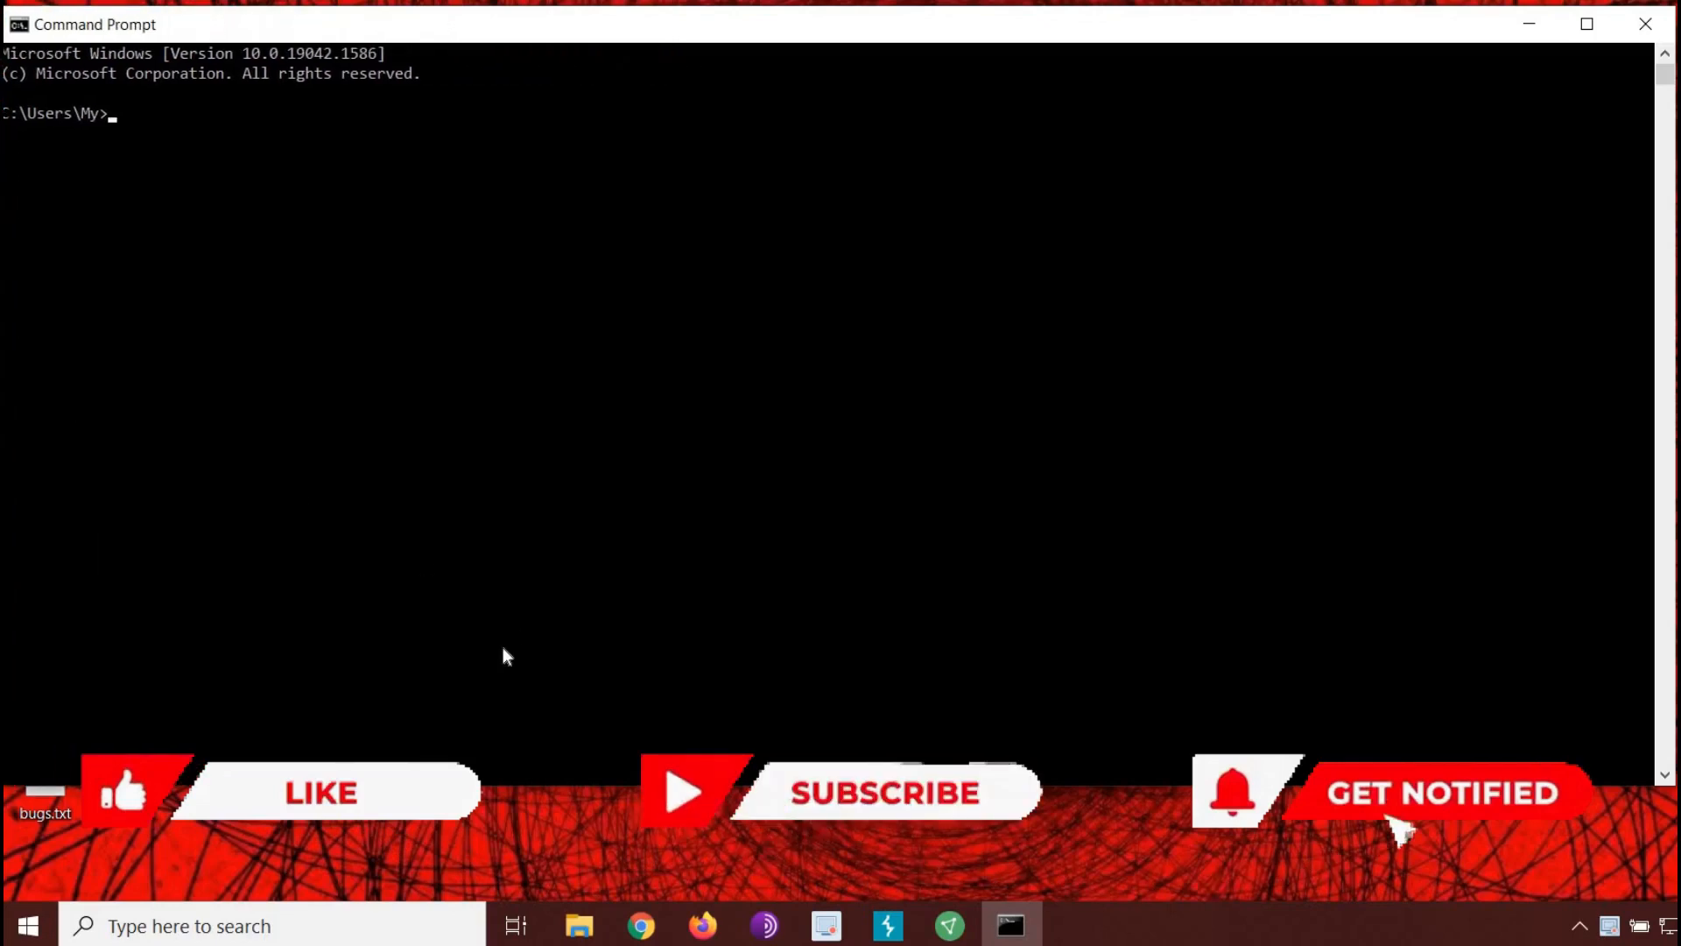
Switch to drive H: and binary-copy happy.jpg plus quote.txt into smile.jpg
{"action": "type", "text": "cd /d H:"}
{"action": "type", "text": "cop"}
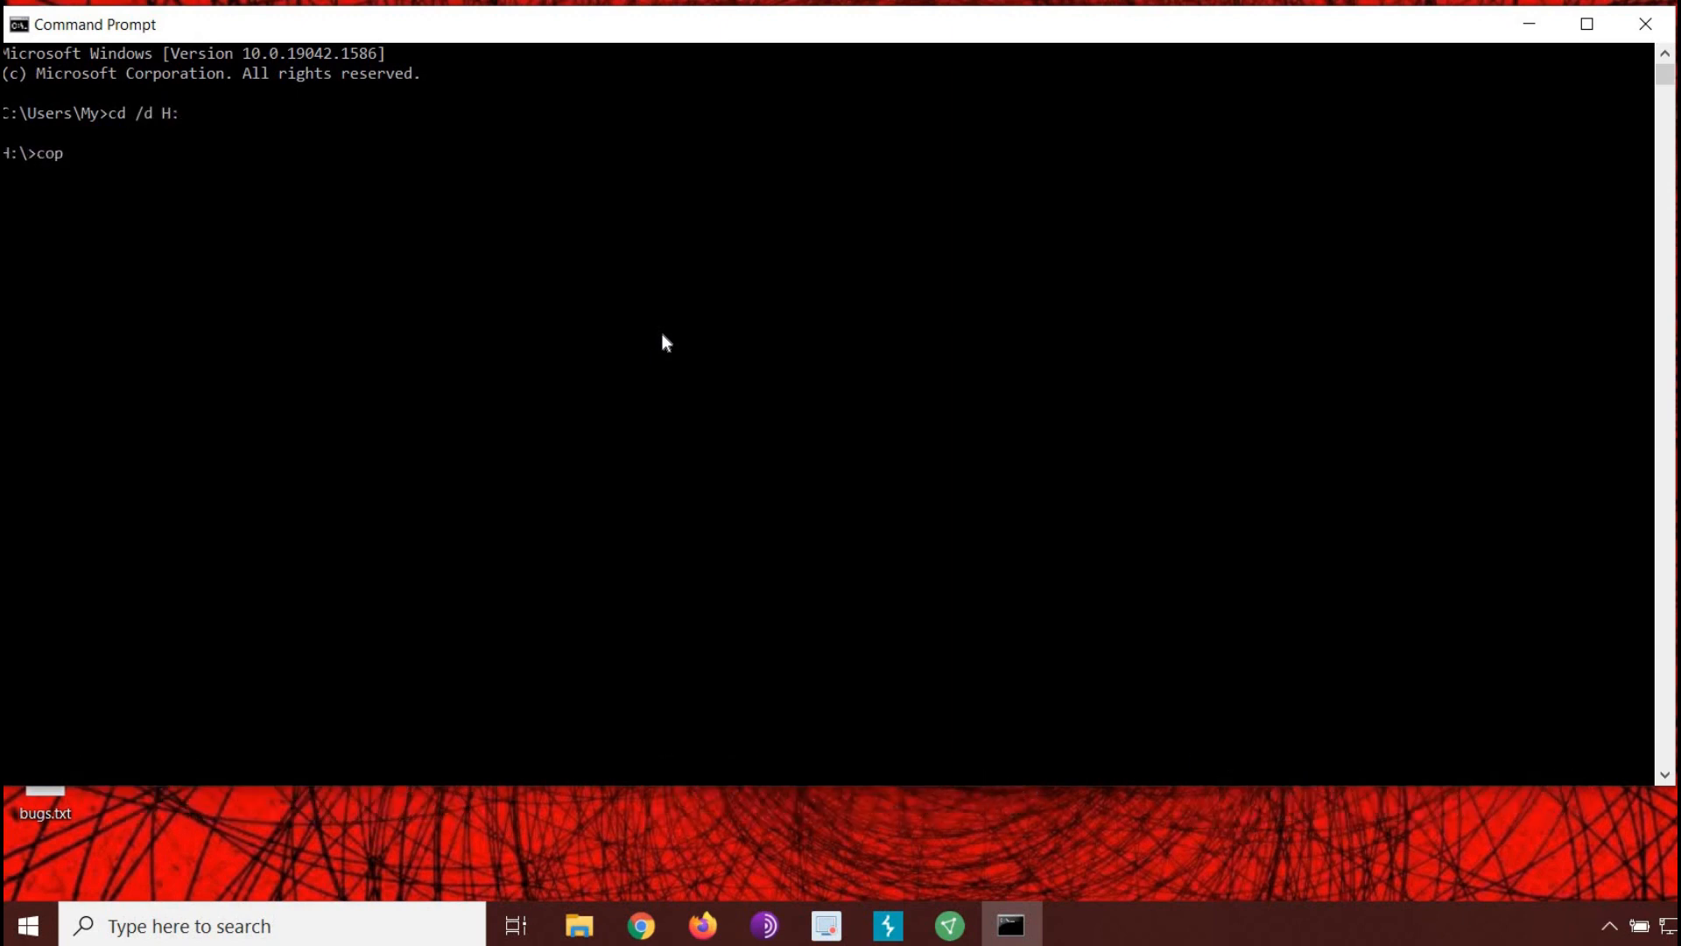
{"action": "type", "text": "y /b"}
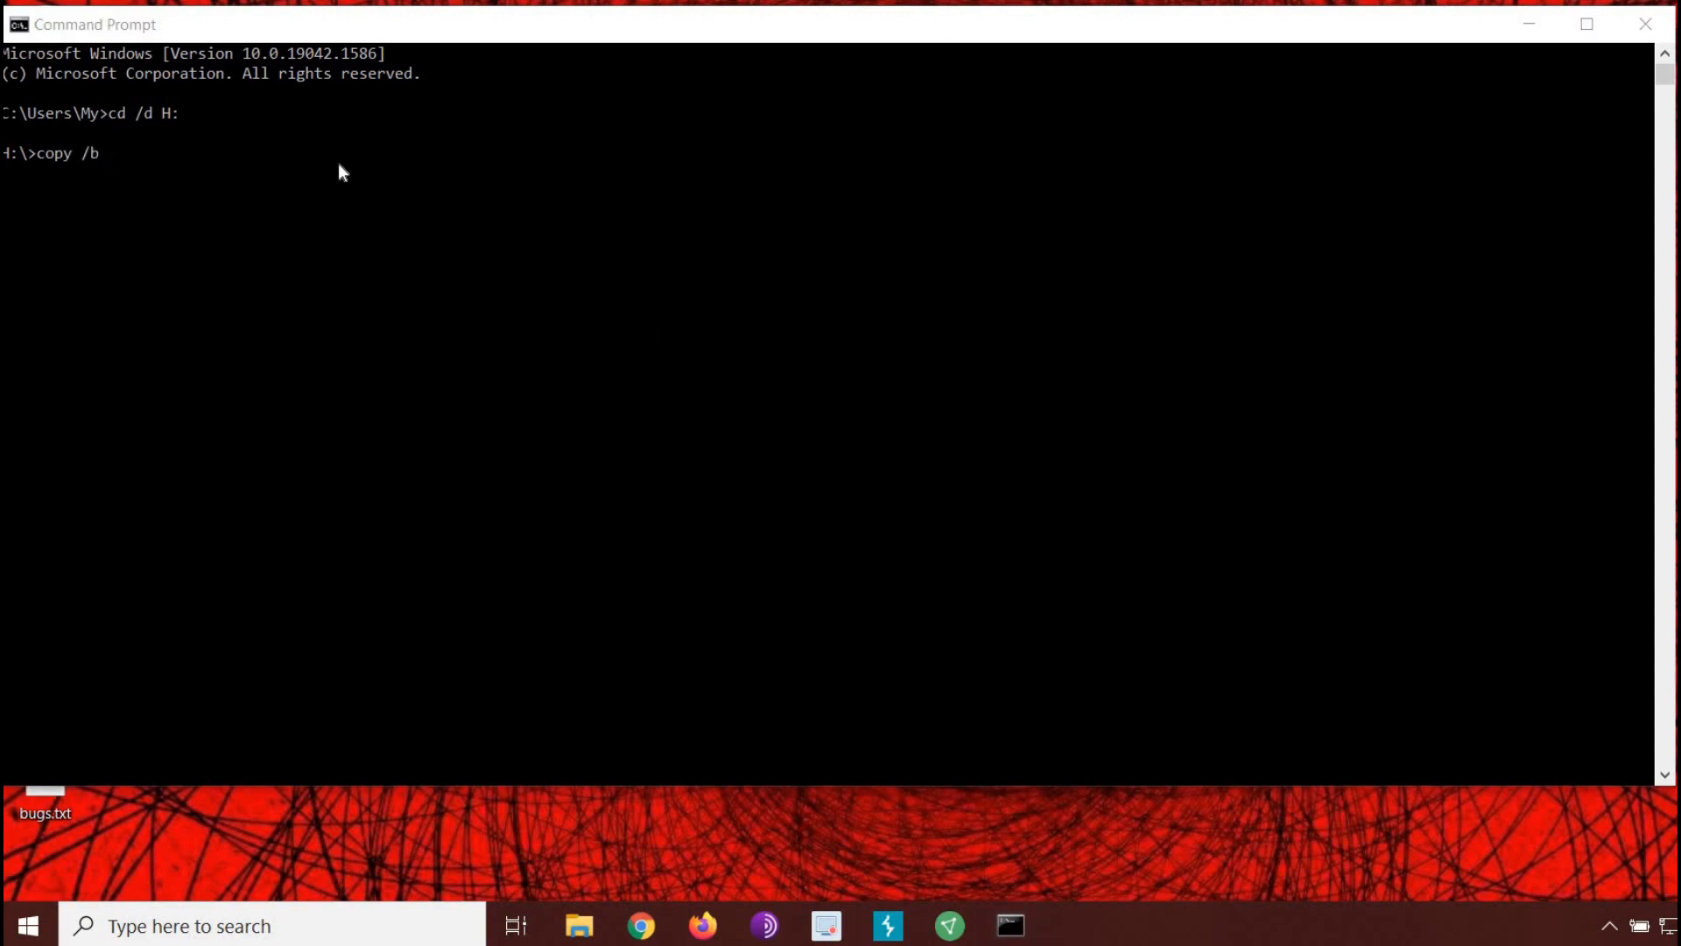
{"action": "type", "text": "happy."}
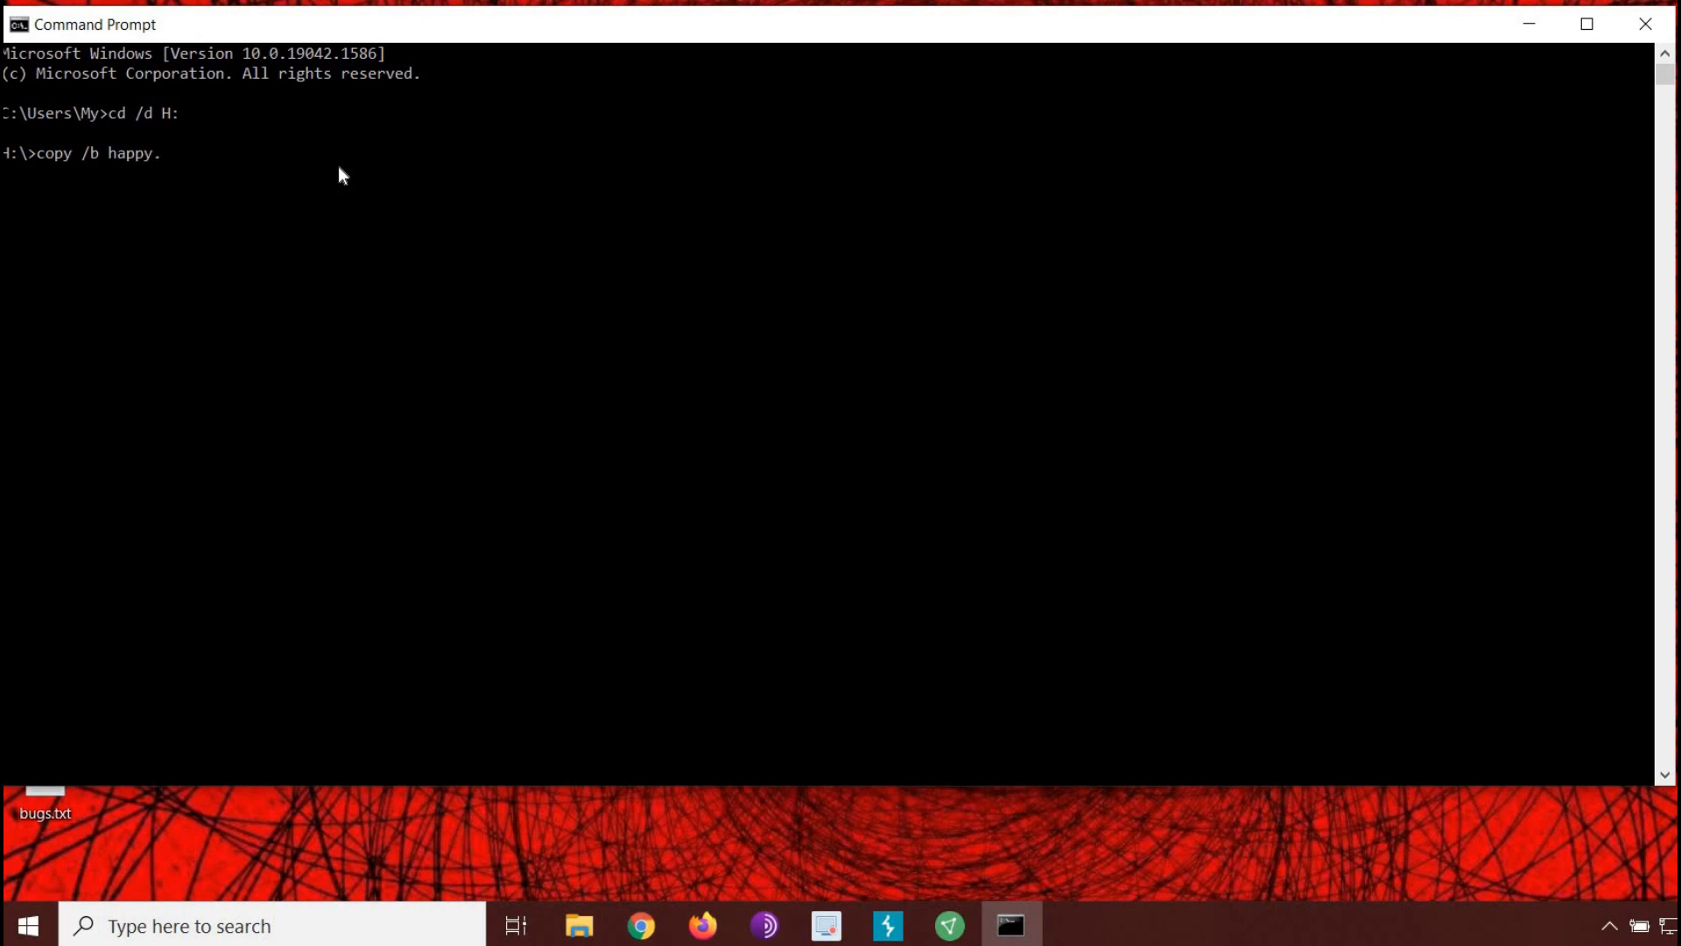
{"action": "type", "text": ".jpg"}
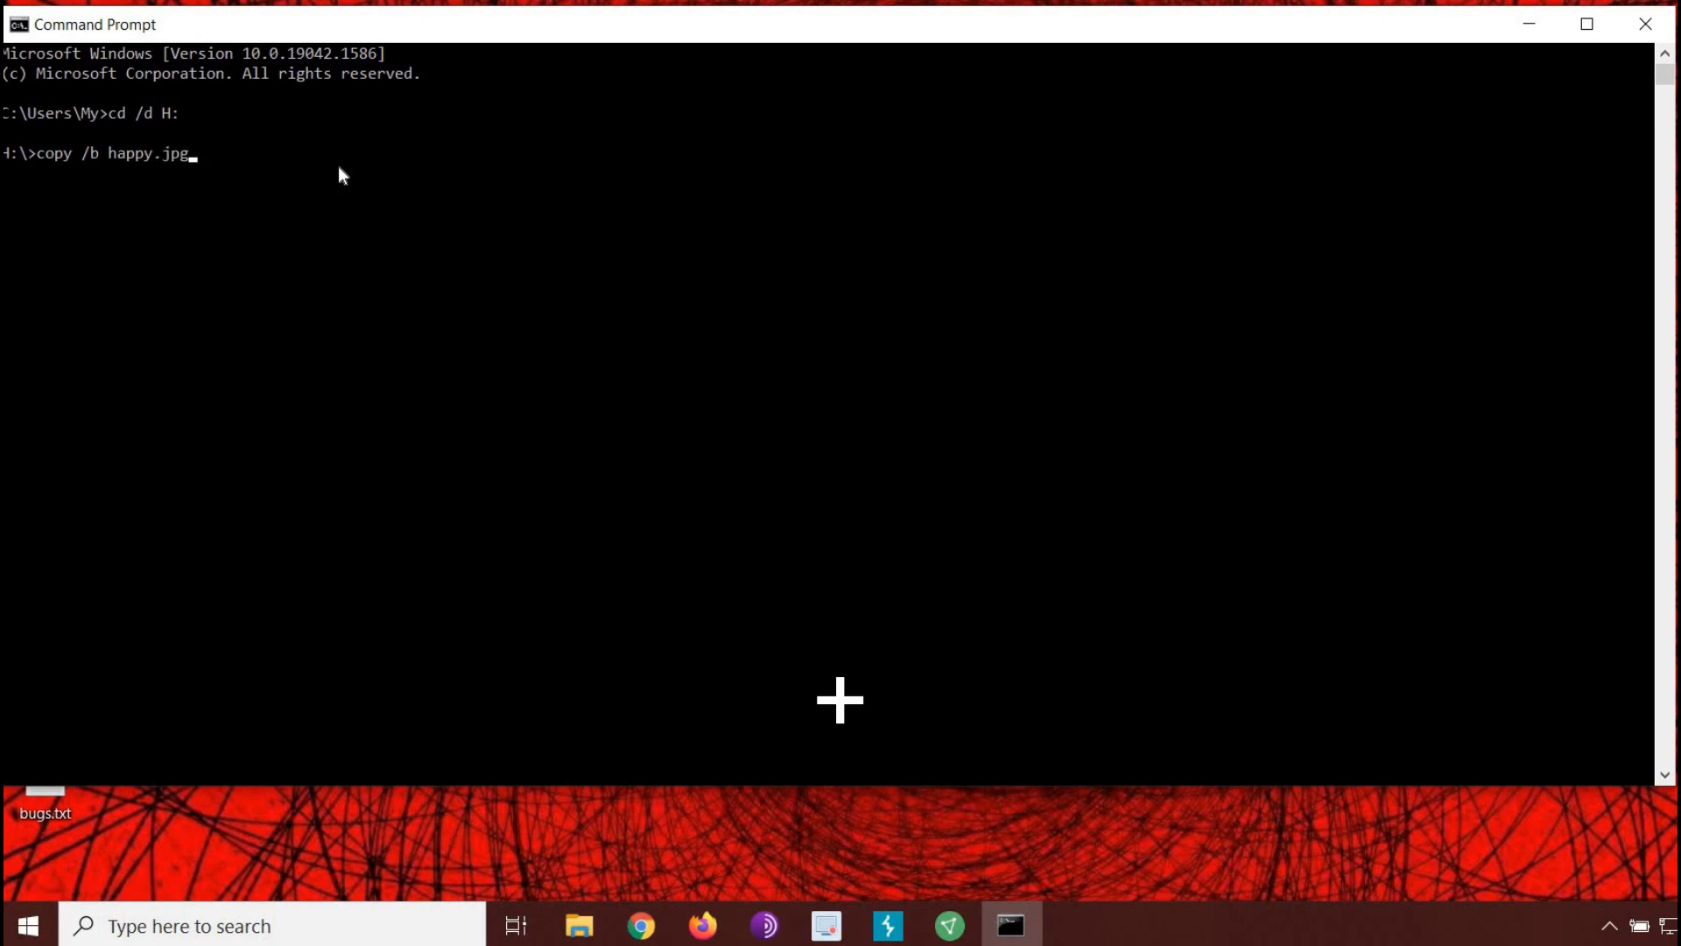
{"action": "type", "text": "+quo"}
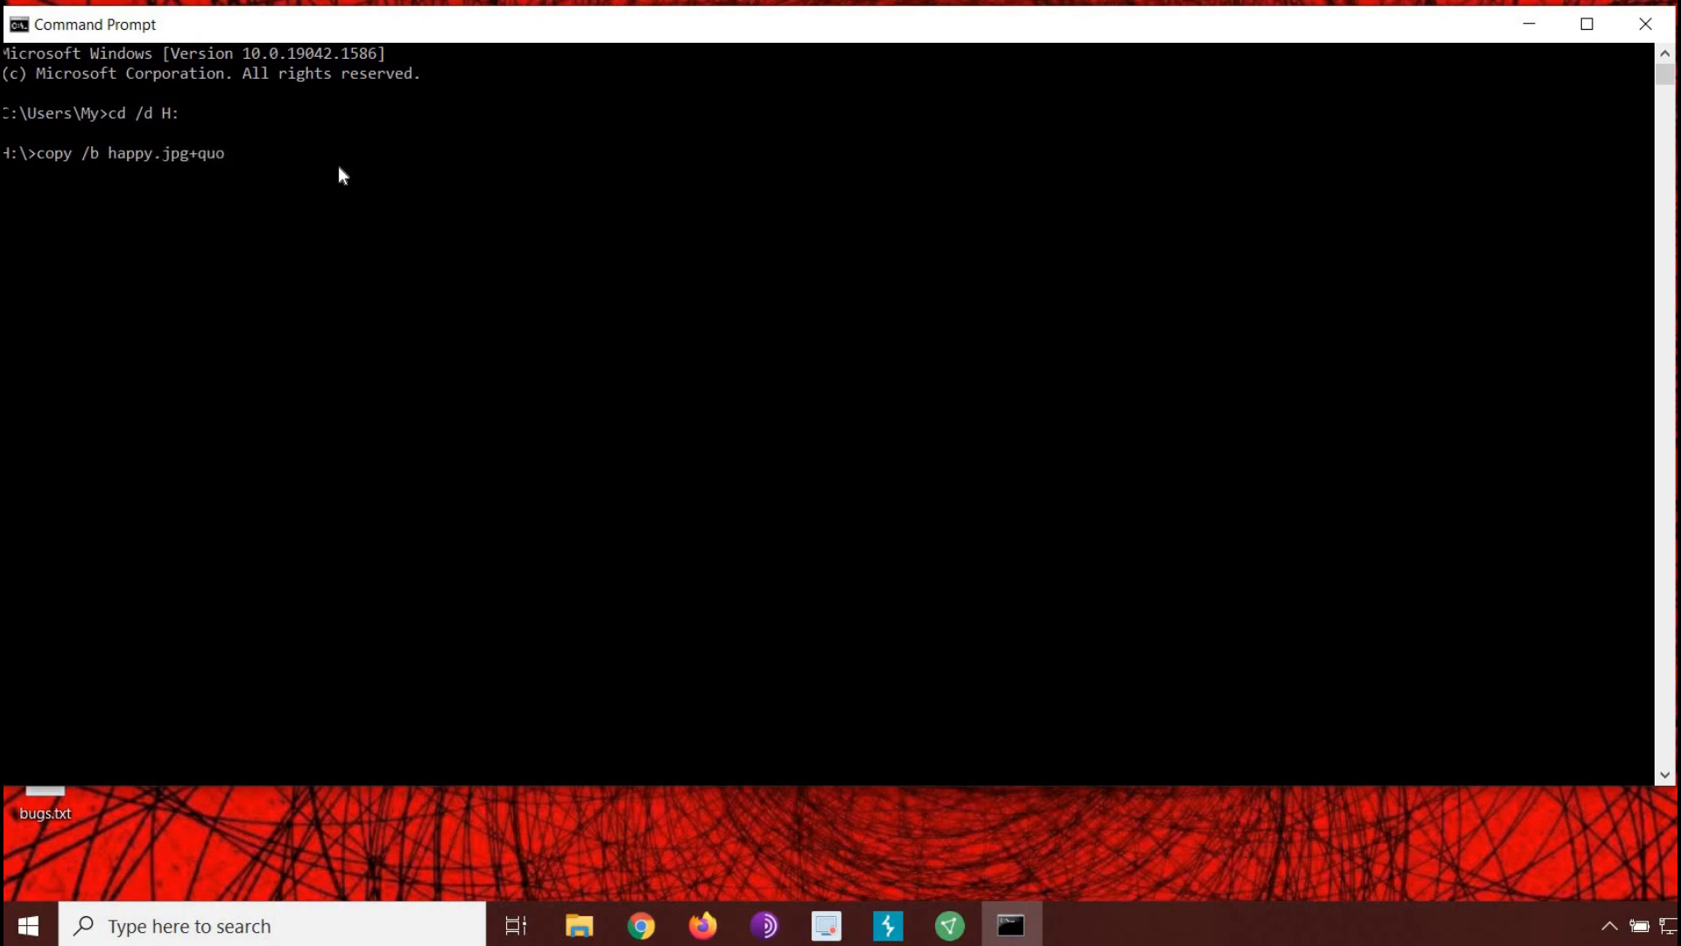
{"action": "type", "text": "te.txt"}
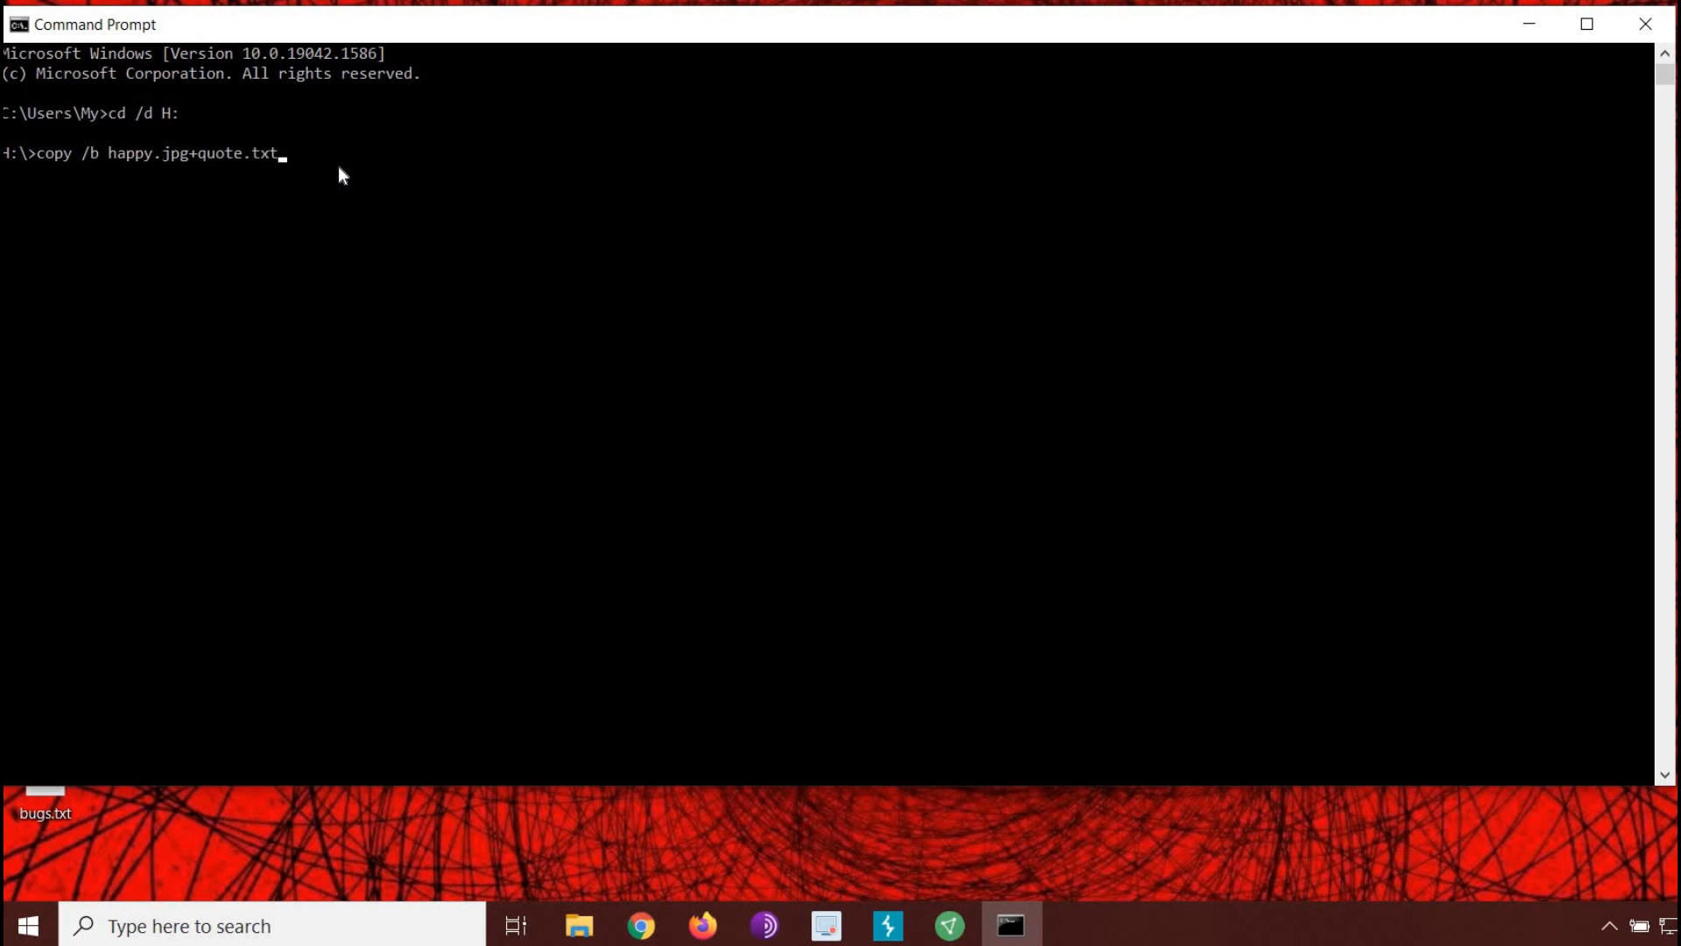
{"action": "type", "text": "smile."}
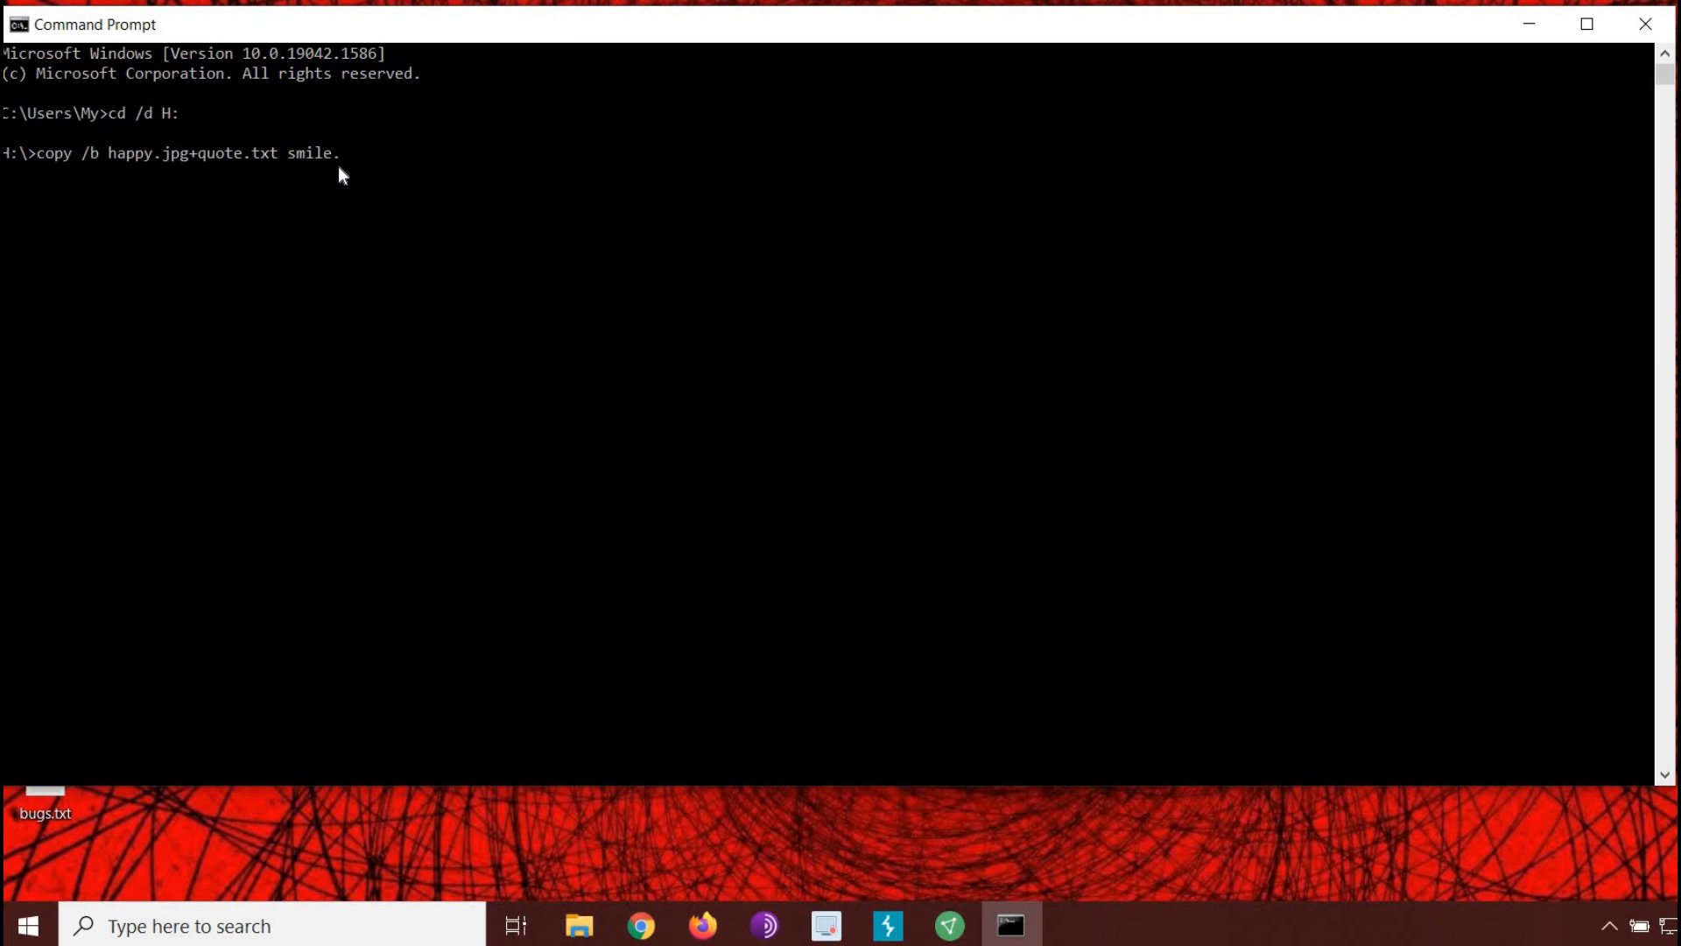
{"action": "type", "text": "jpg"}
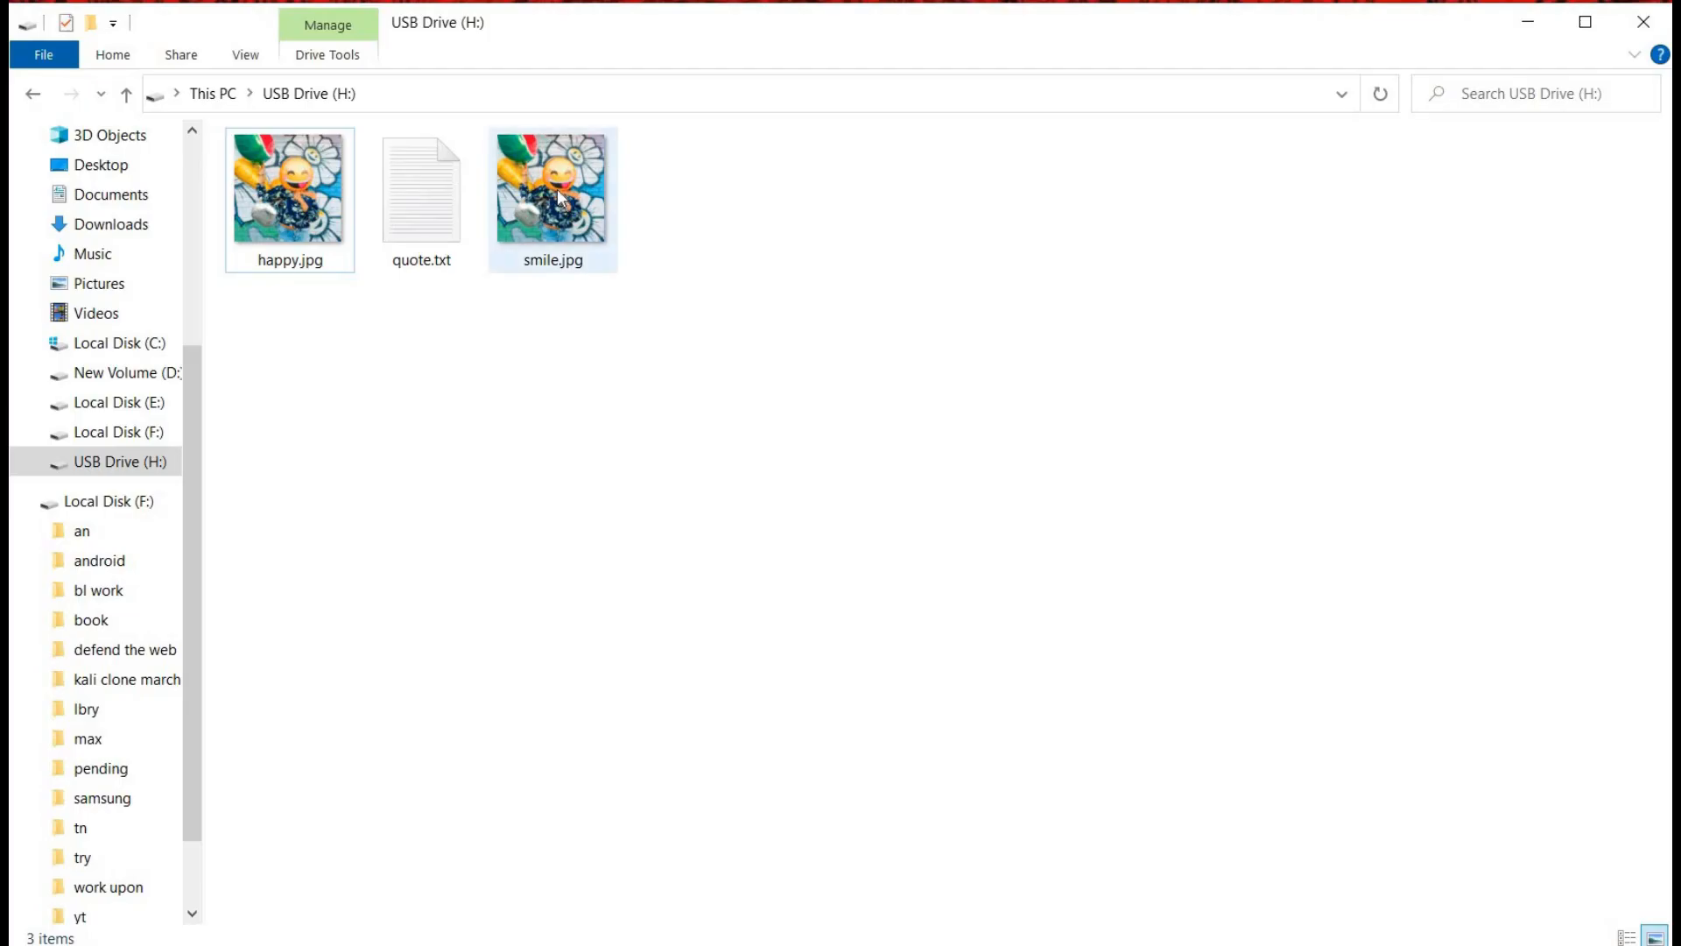
Open smile.jpg from the USB drive with Notepad to view it as text
{"action": "right_click", "coordinate": [553, 193]}
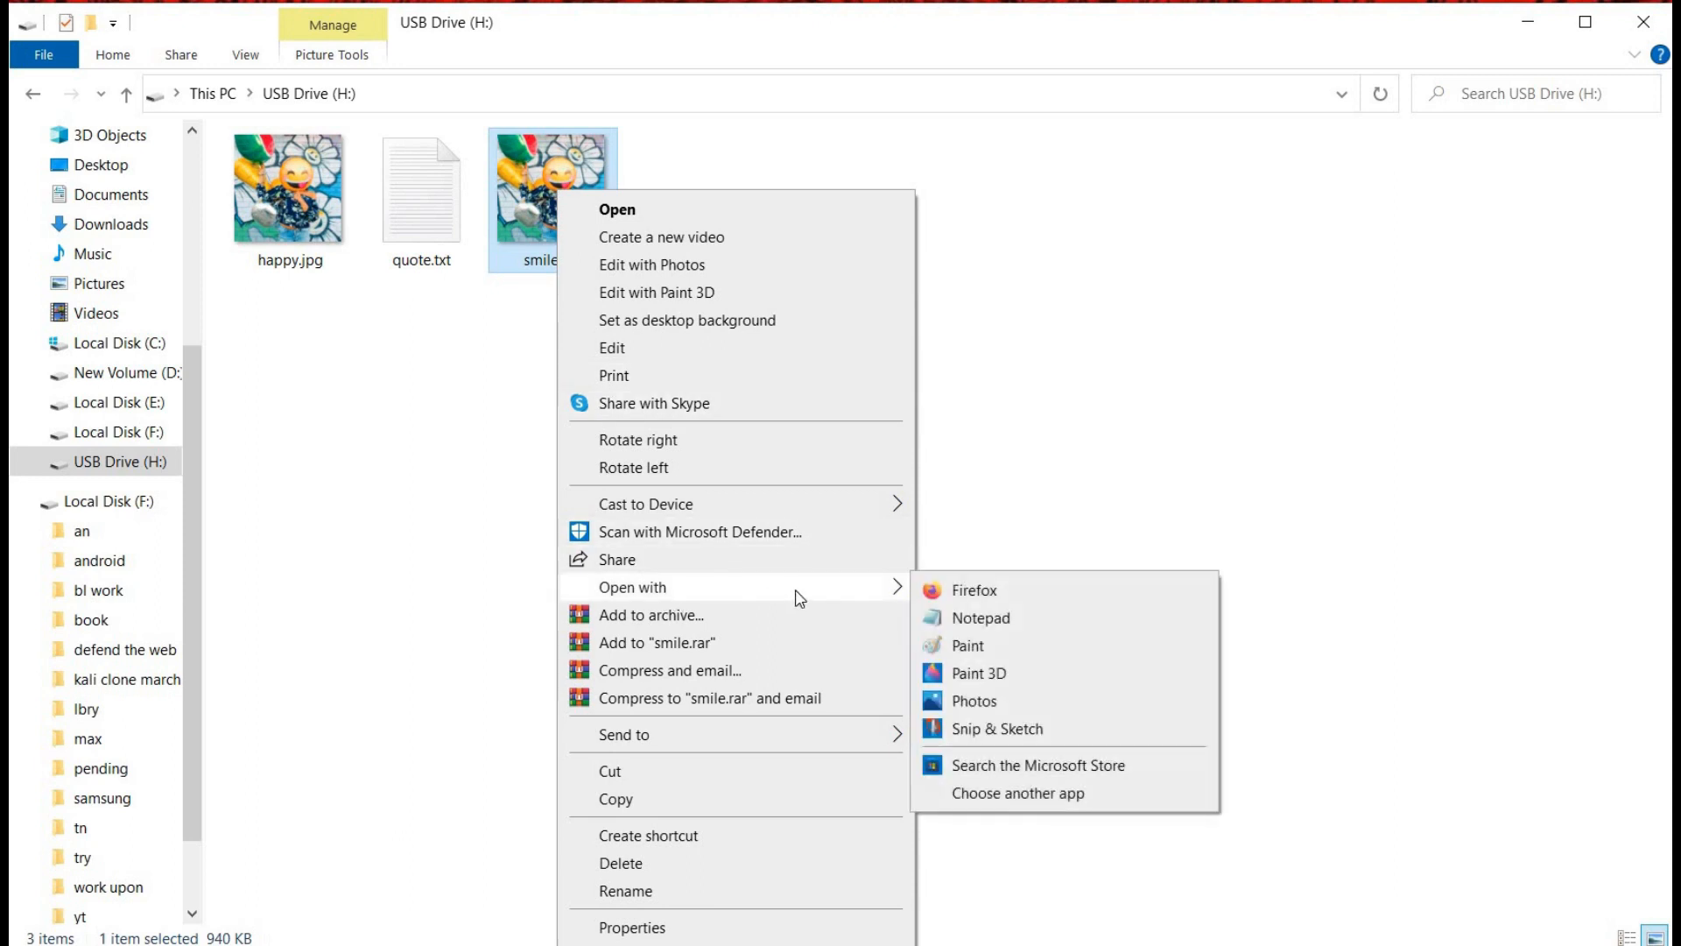
{"action": "left_click", "coordinate": [980, 616]}
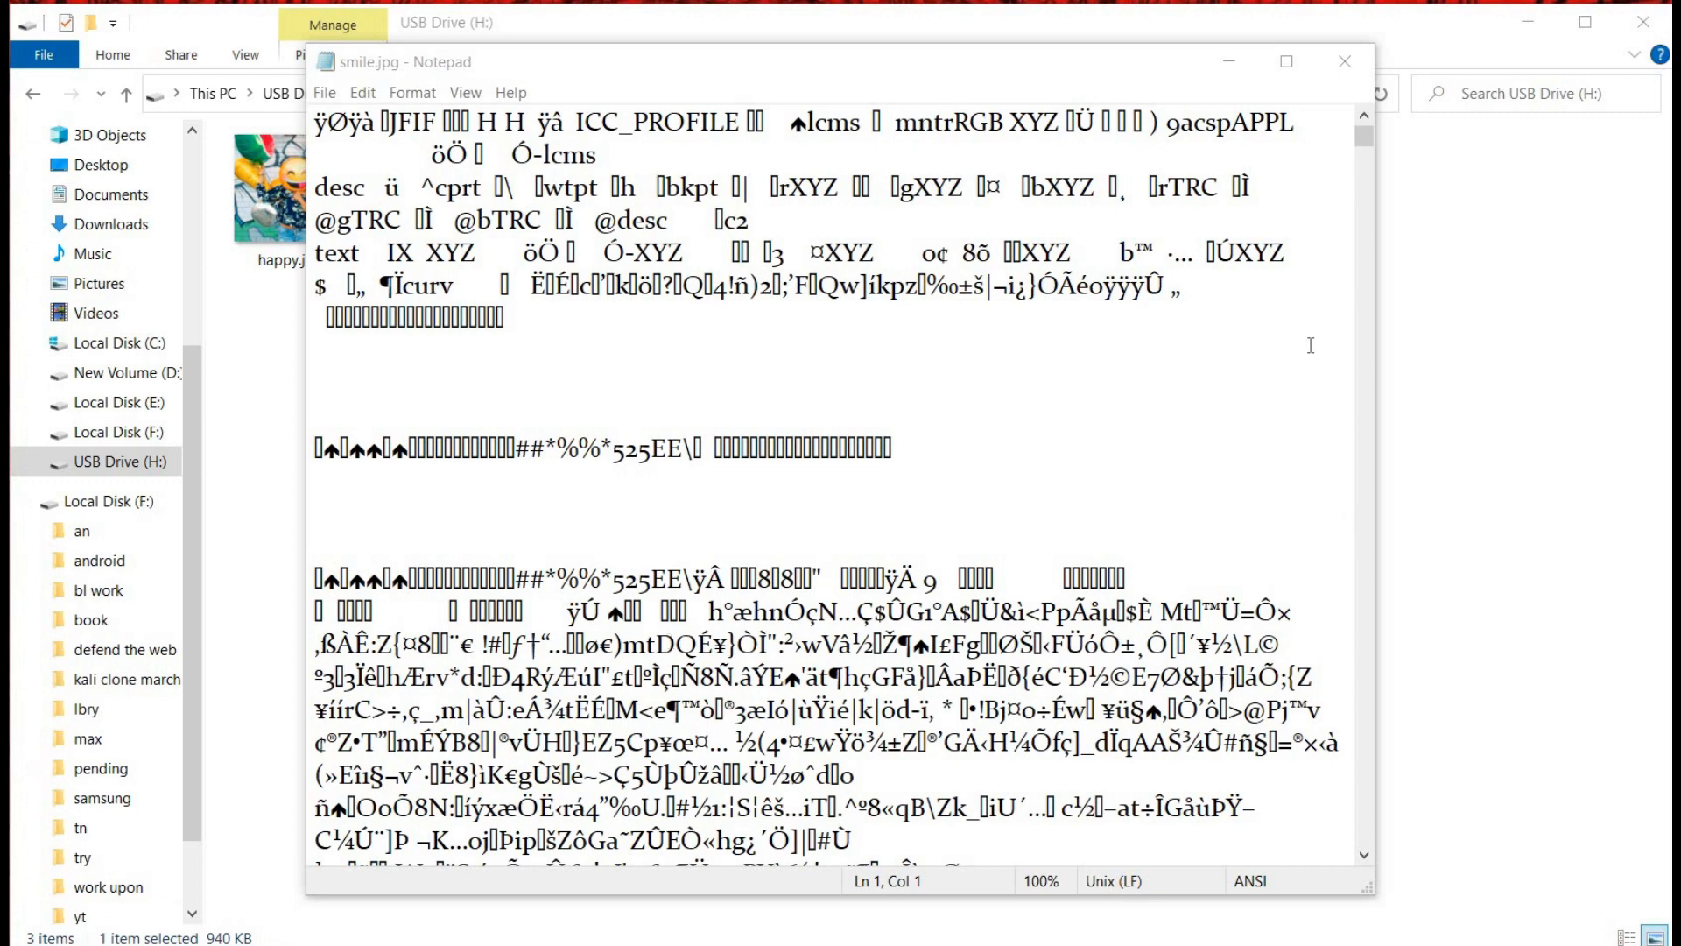
Scroll to the bottom of smile.jpg to reveal the appended happiness quote
{"action": "scroll", "scroll_direction": "down", "scroll_amount": 3}
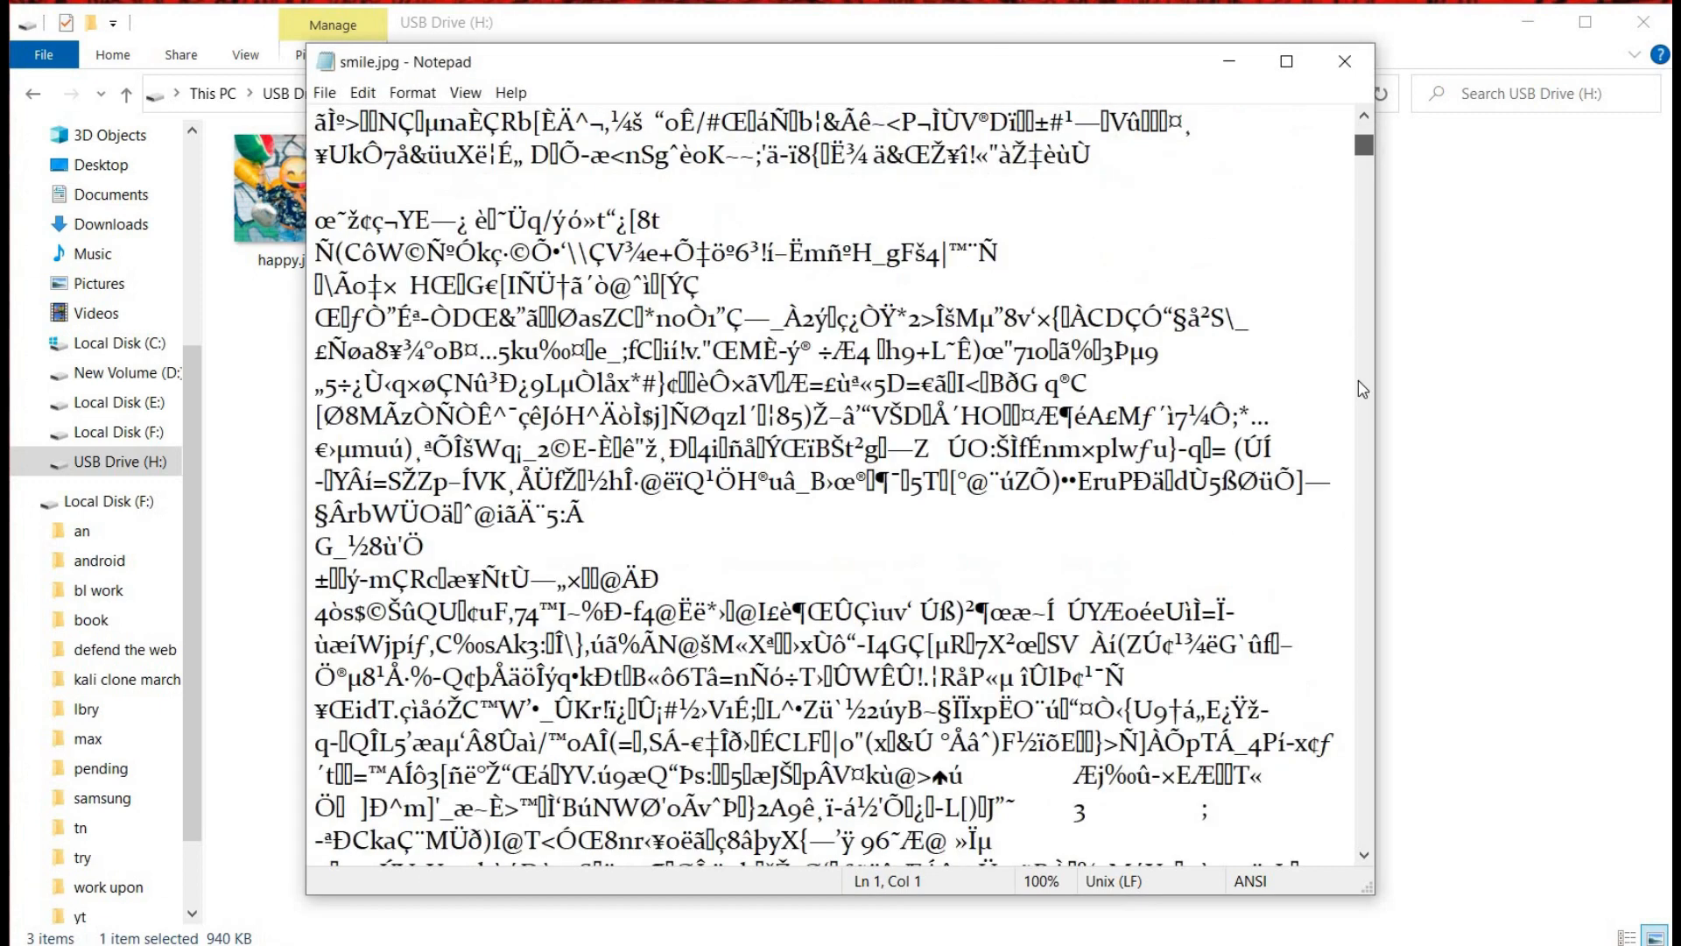
{"action": "scroll", "scroll_direction": "down", "scroll_amount": 3}
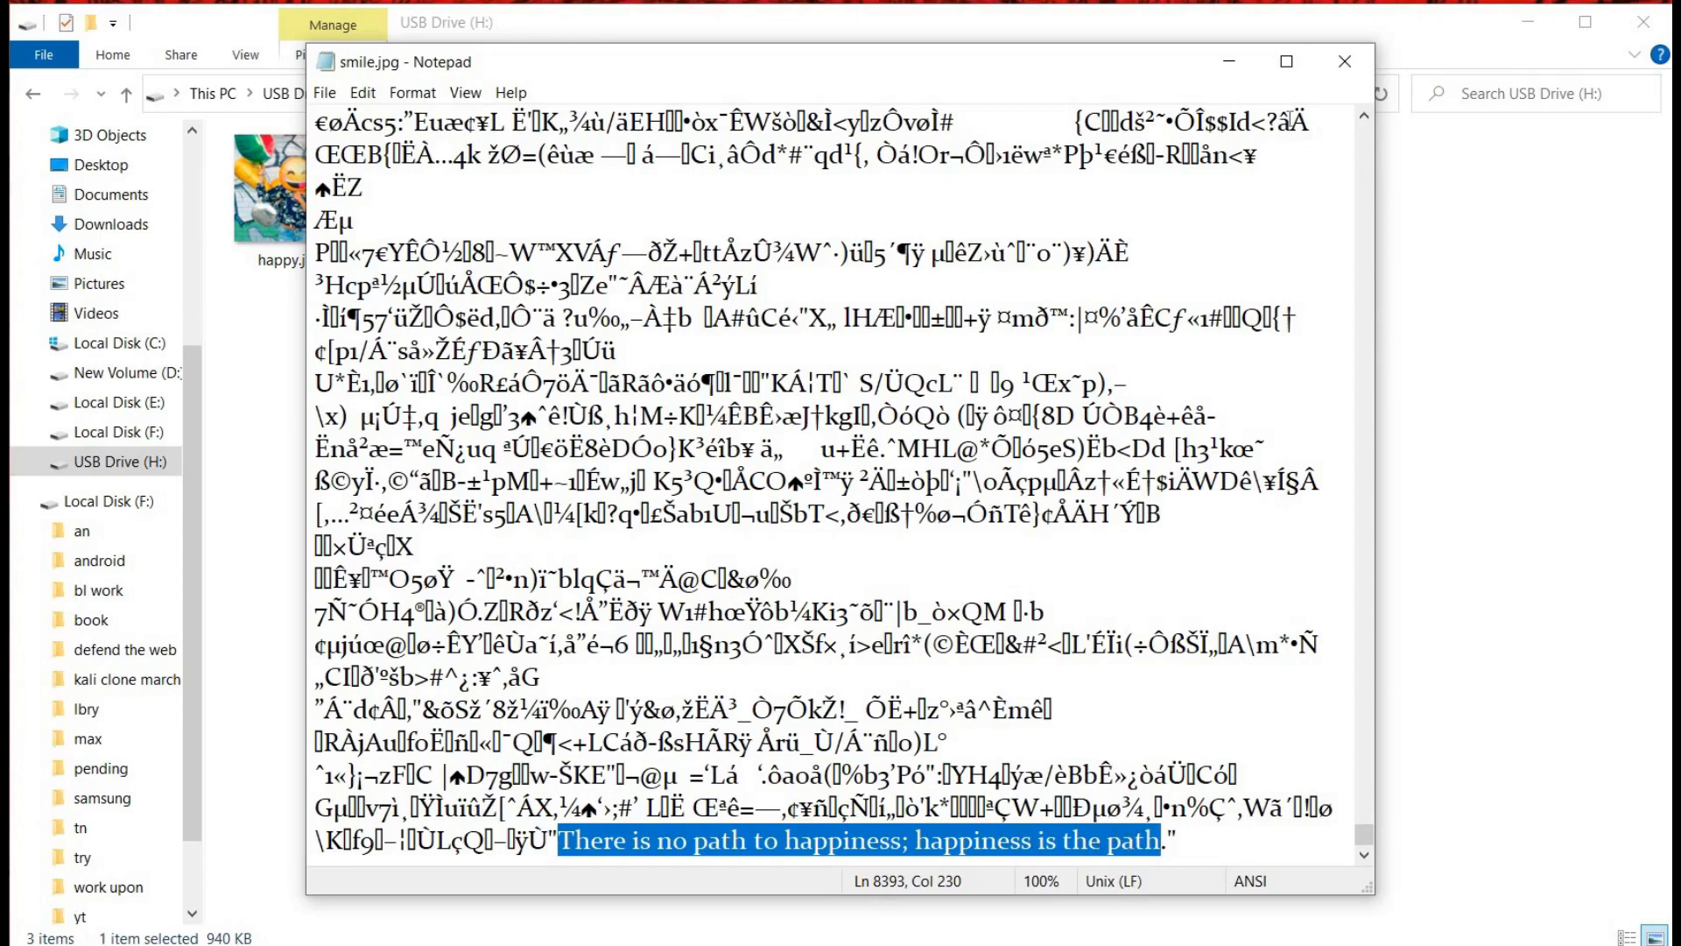
{"action": "mouse_move", "coordinate": [616, 64]}
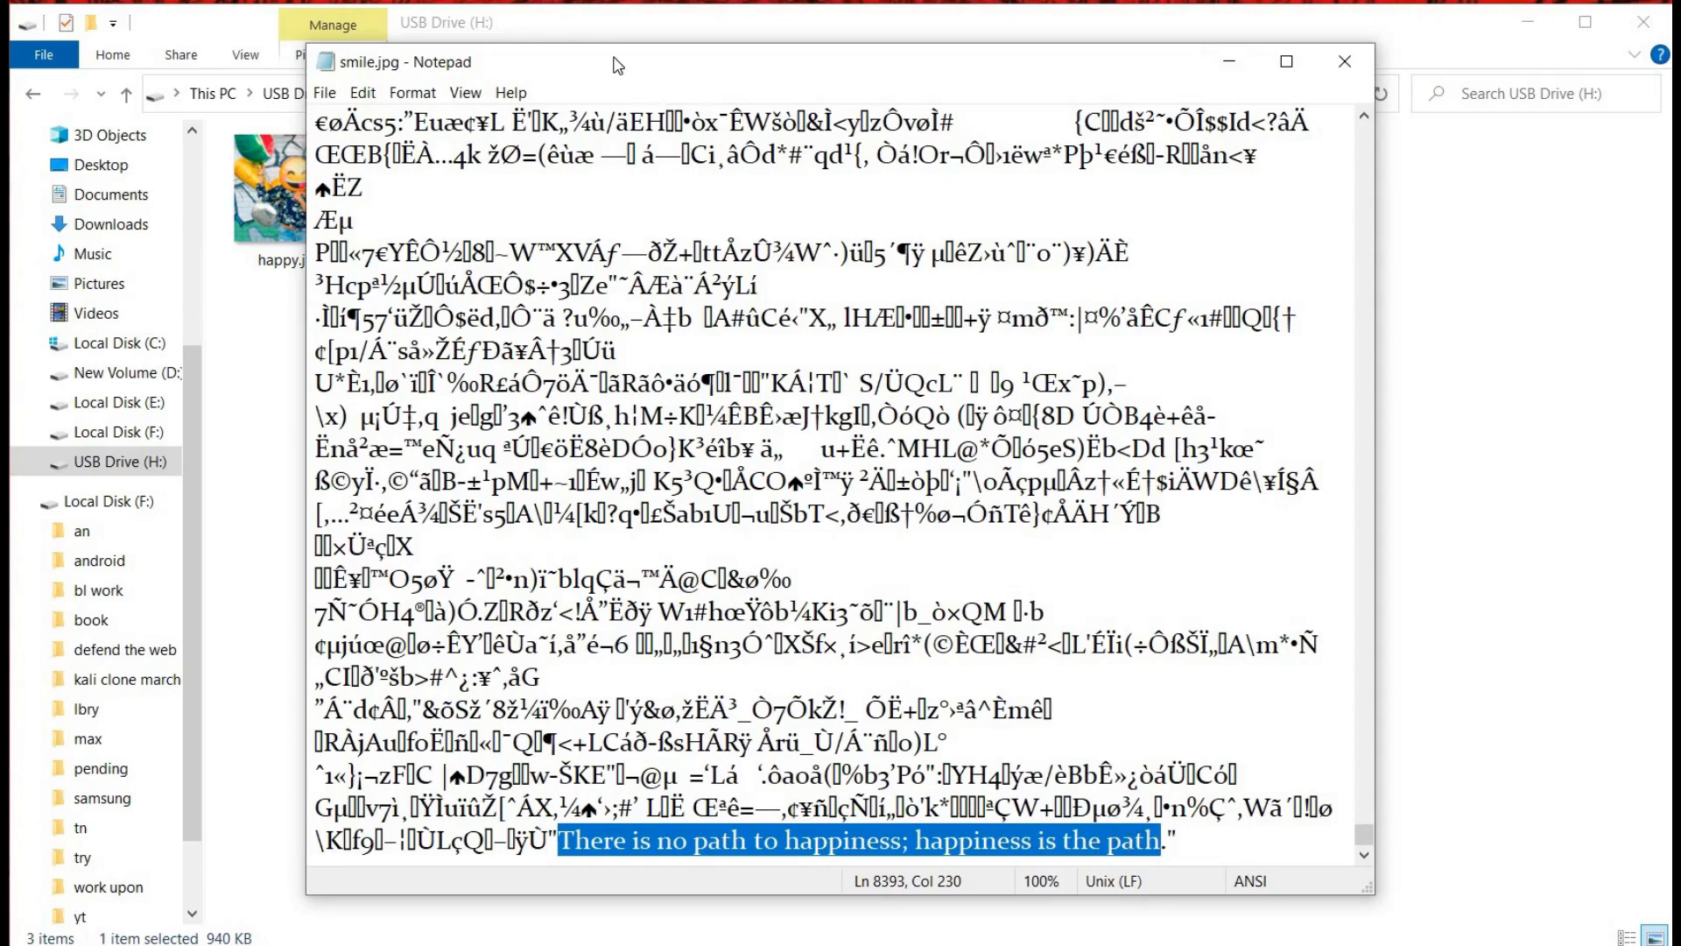
{"action": "mouse_move", "coordinate": [1229, 61]}
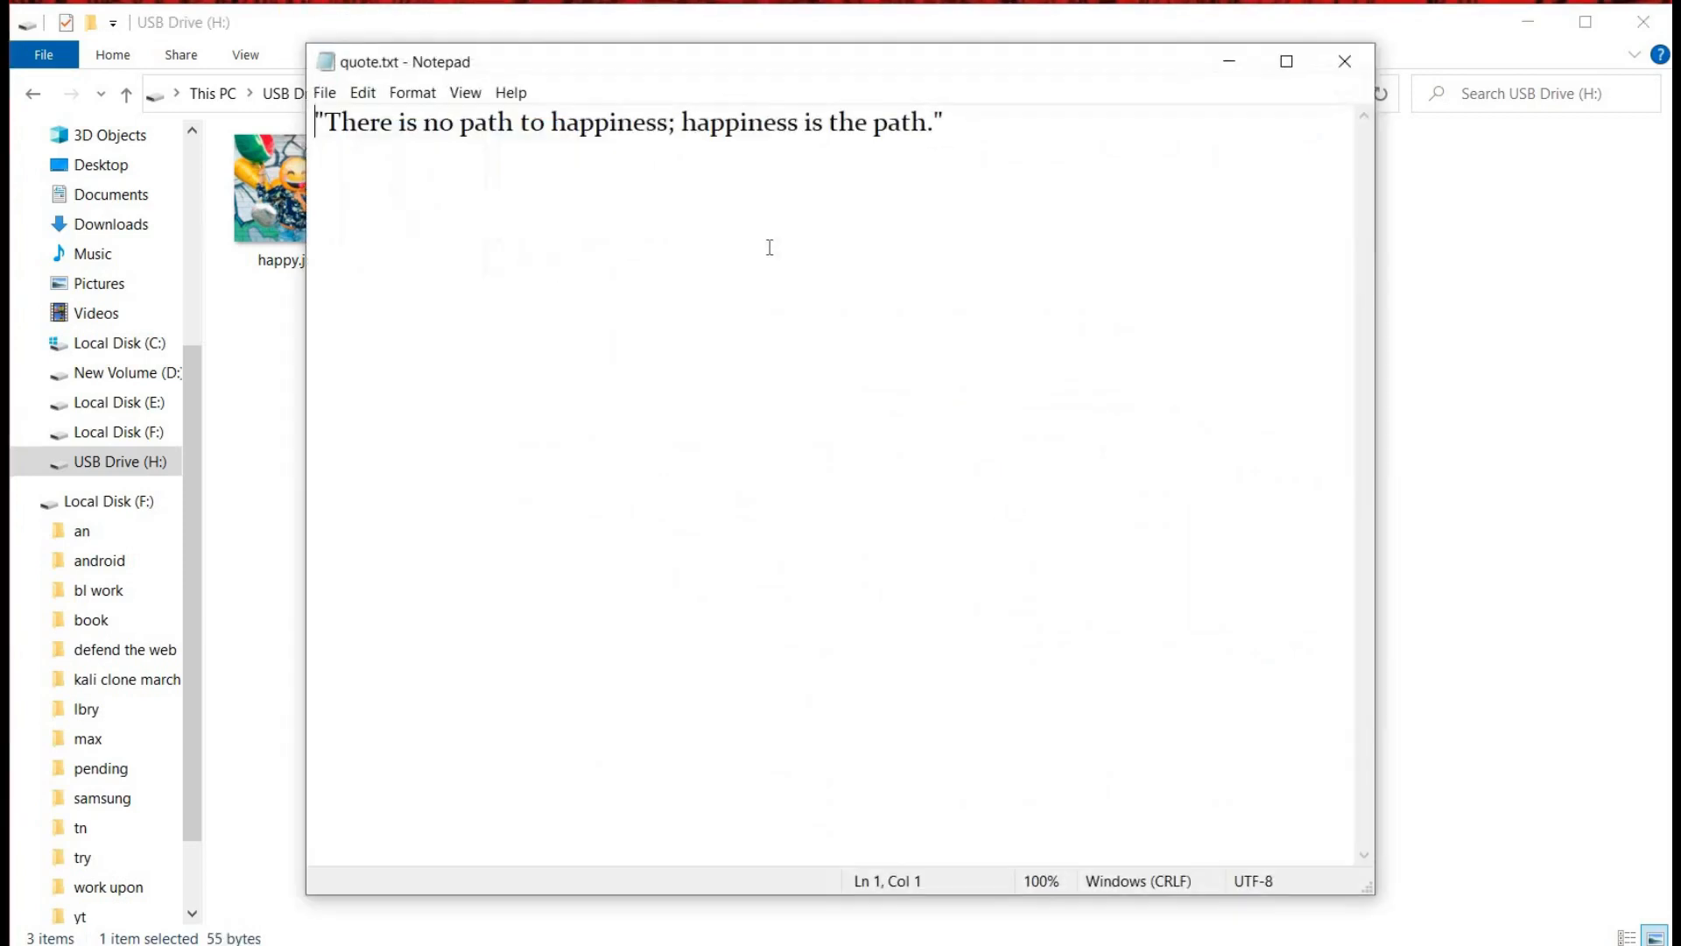
{"action": "mouse_move", "coordinate": [944, 218]}
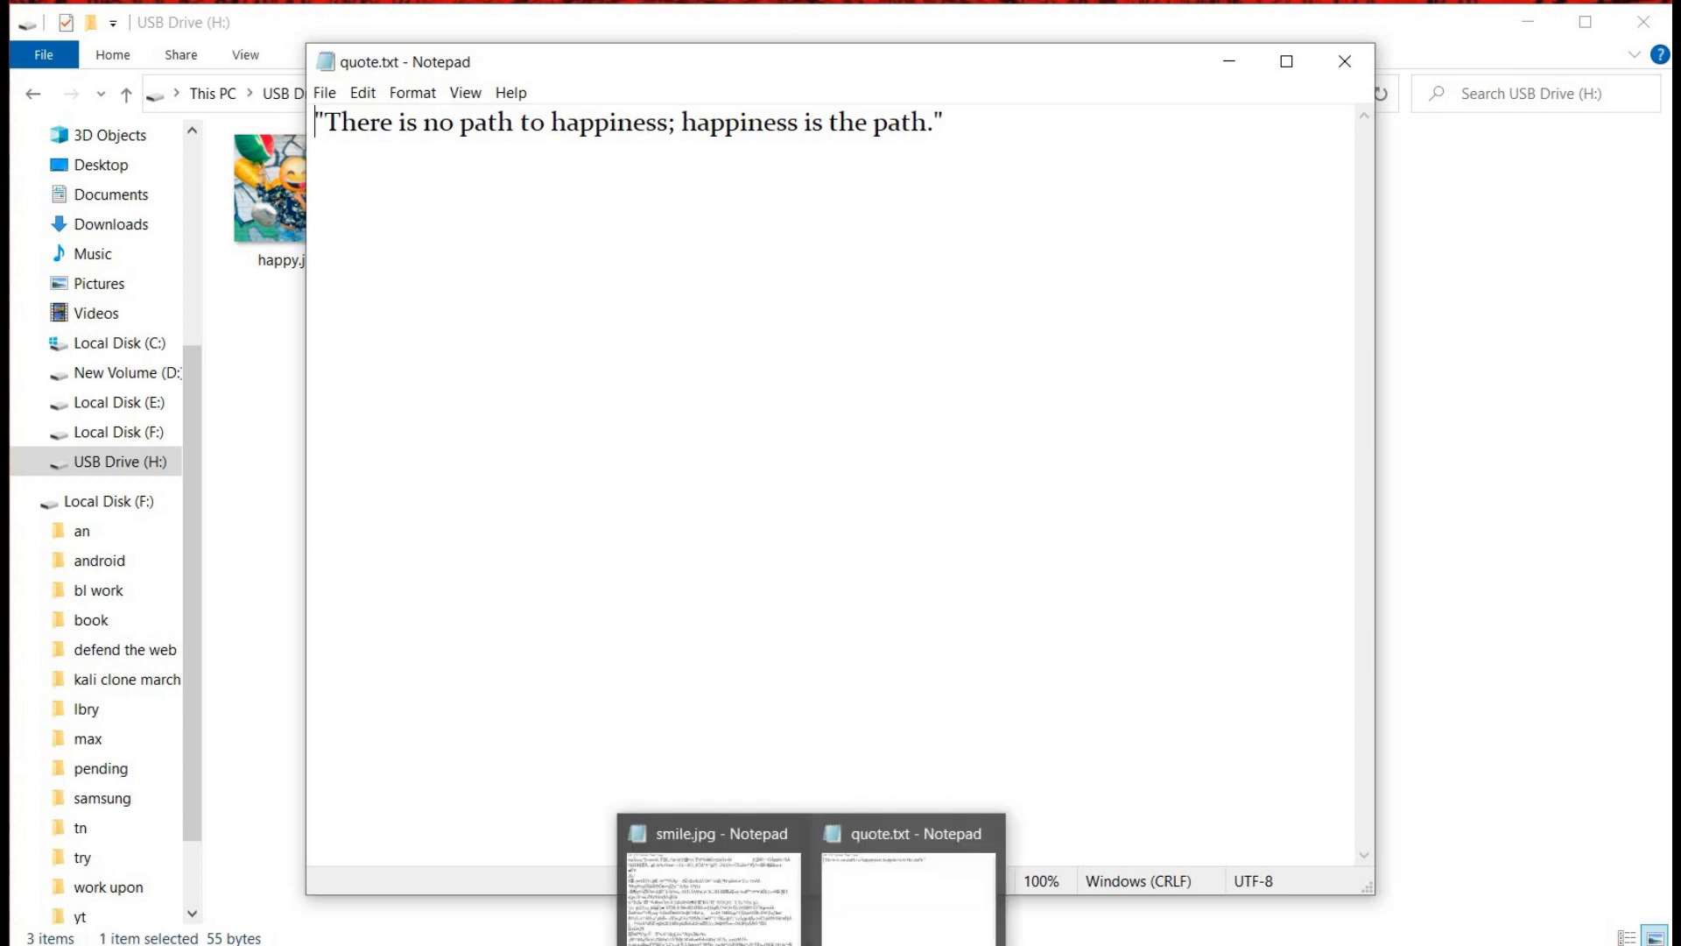
Bring the smile.jpg Notepad window back to the front after checking quote.txt
{"action": "left_click", "coordinate": [716, 833]}
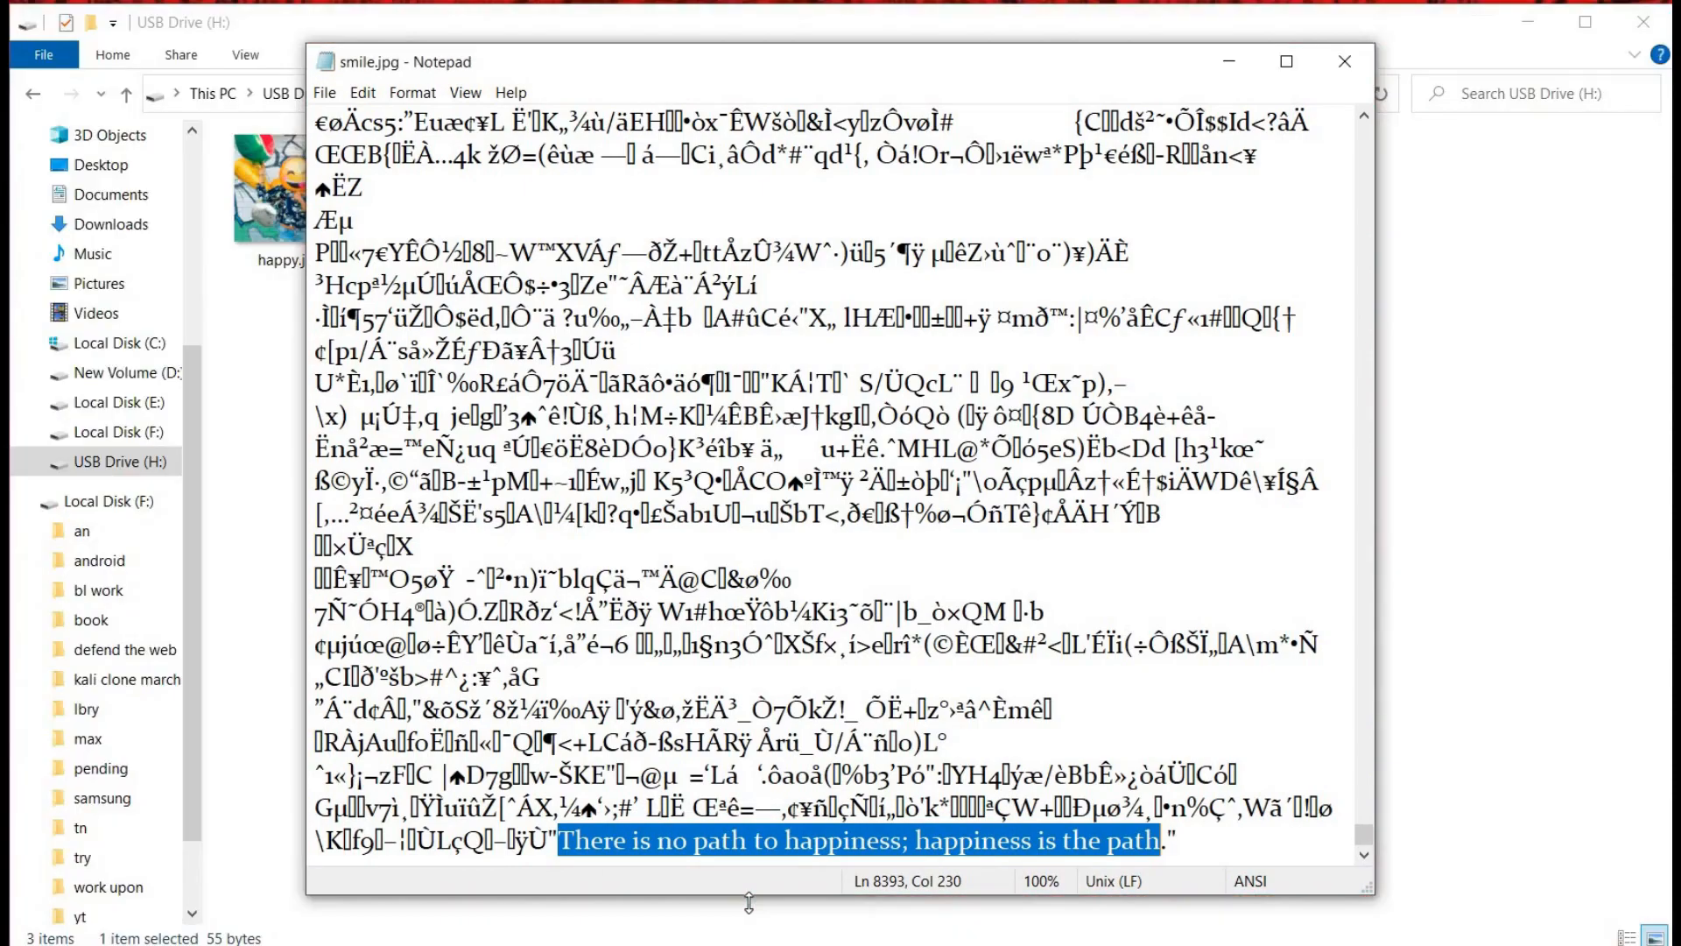
{"action": "mouse_move", "coordinate": [682, 76]}
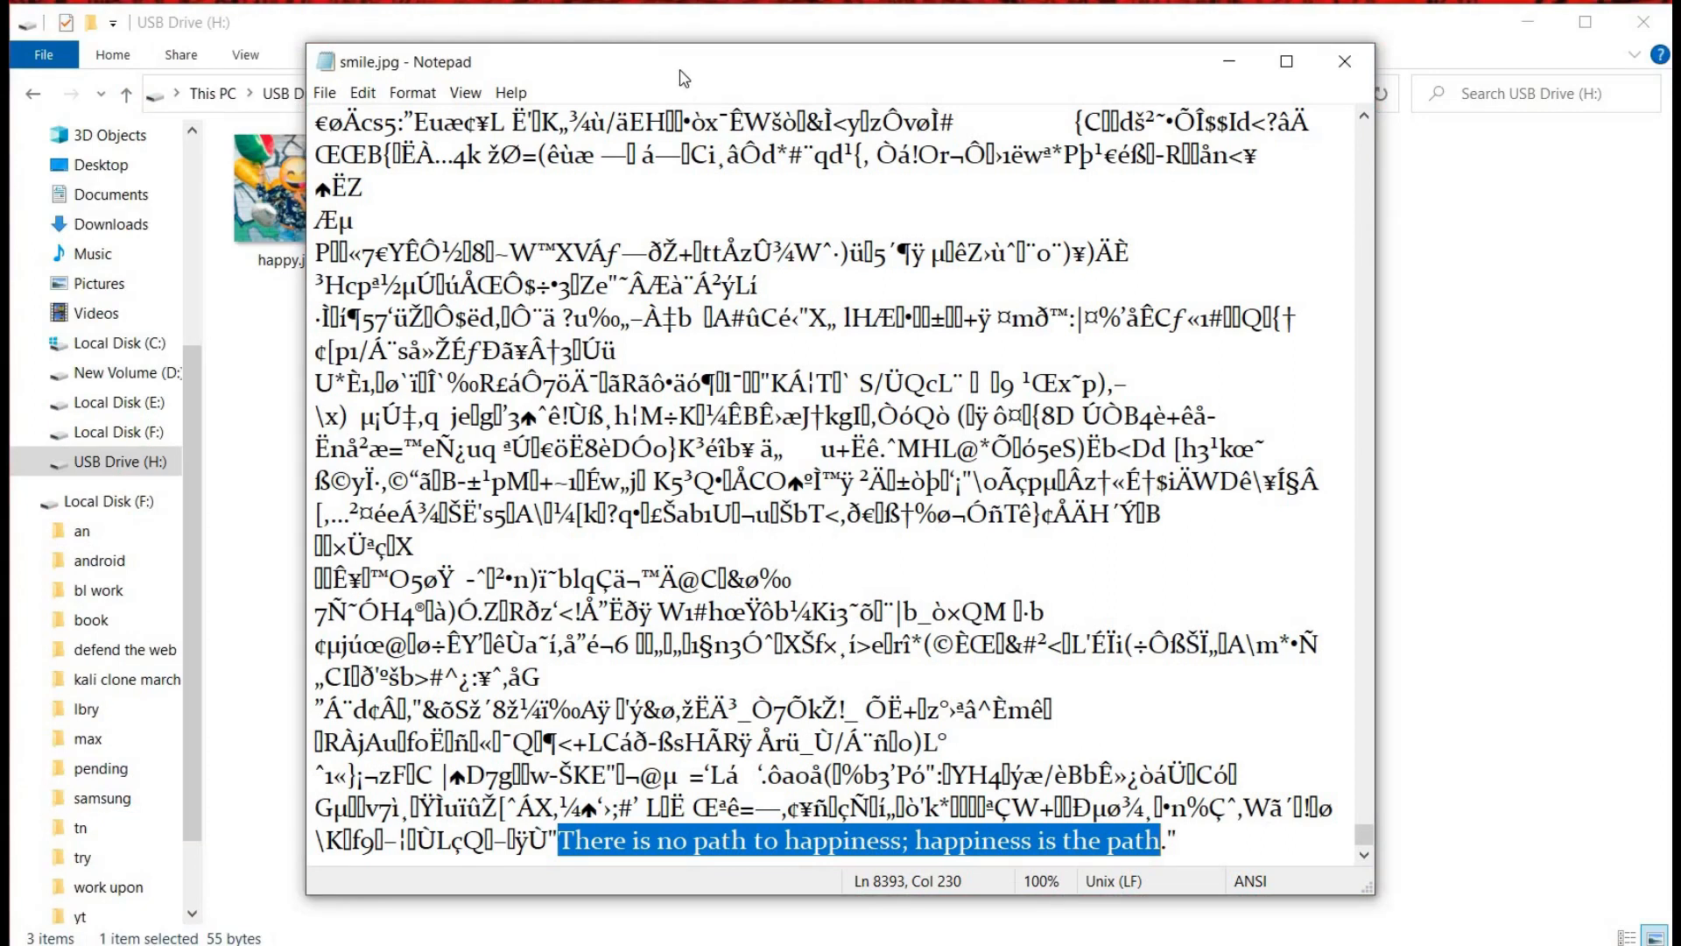
{"action": "mouse_move", "coordinate": [1238, 96]}
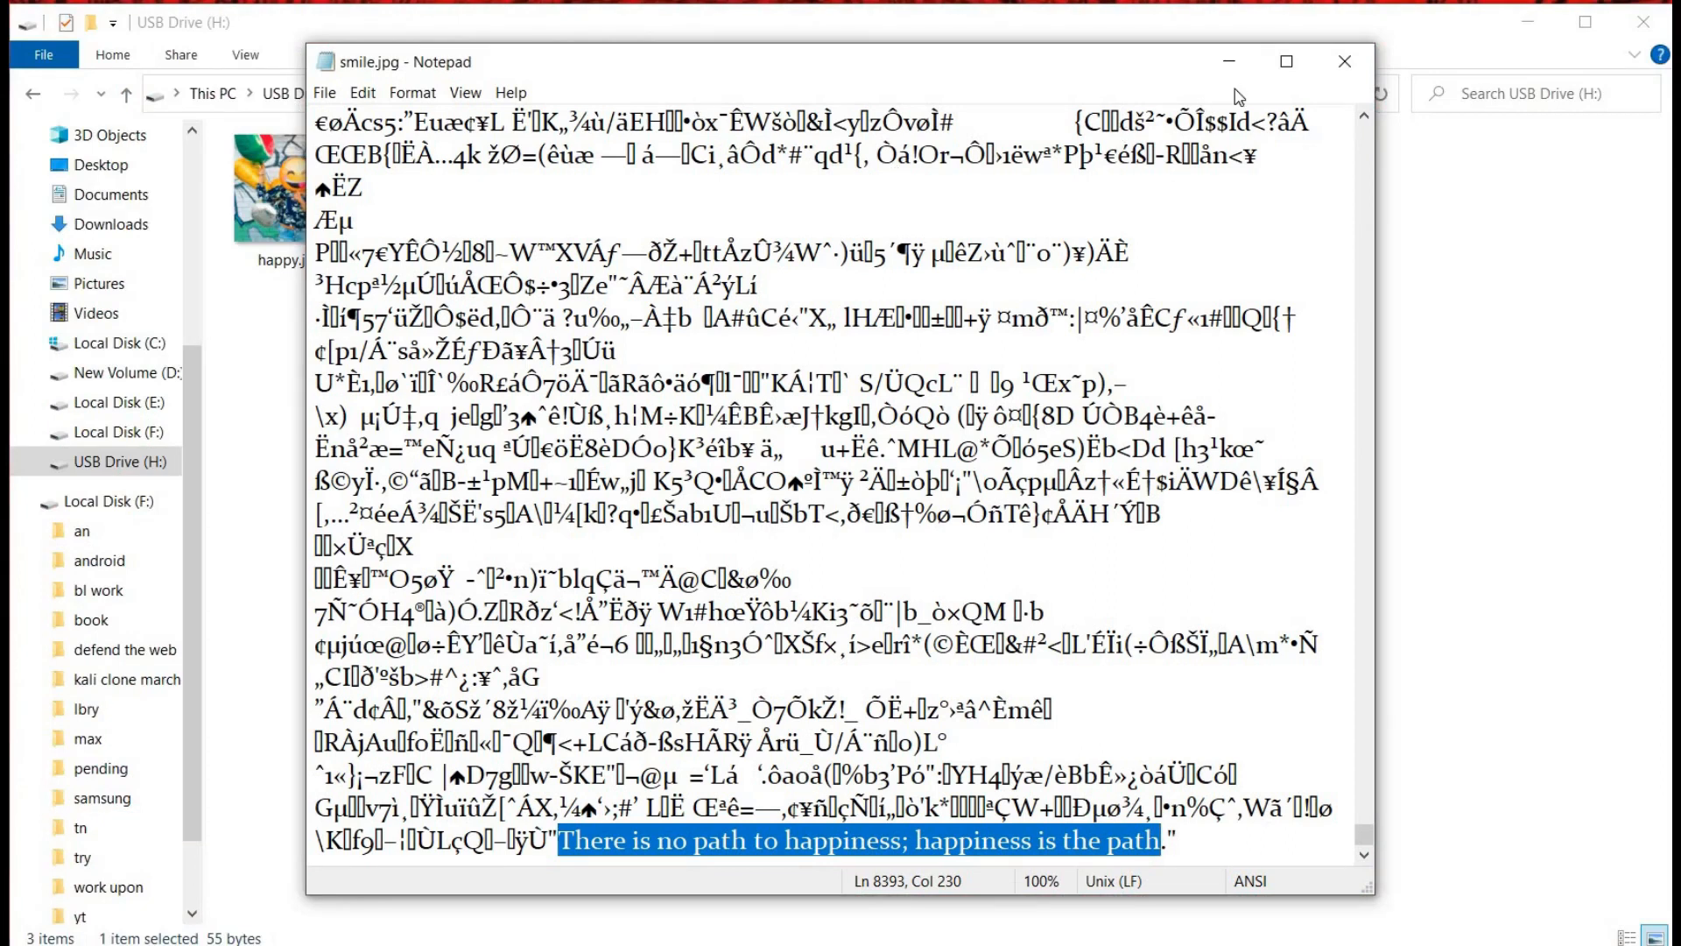